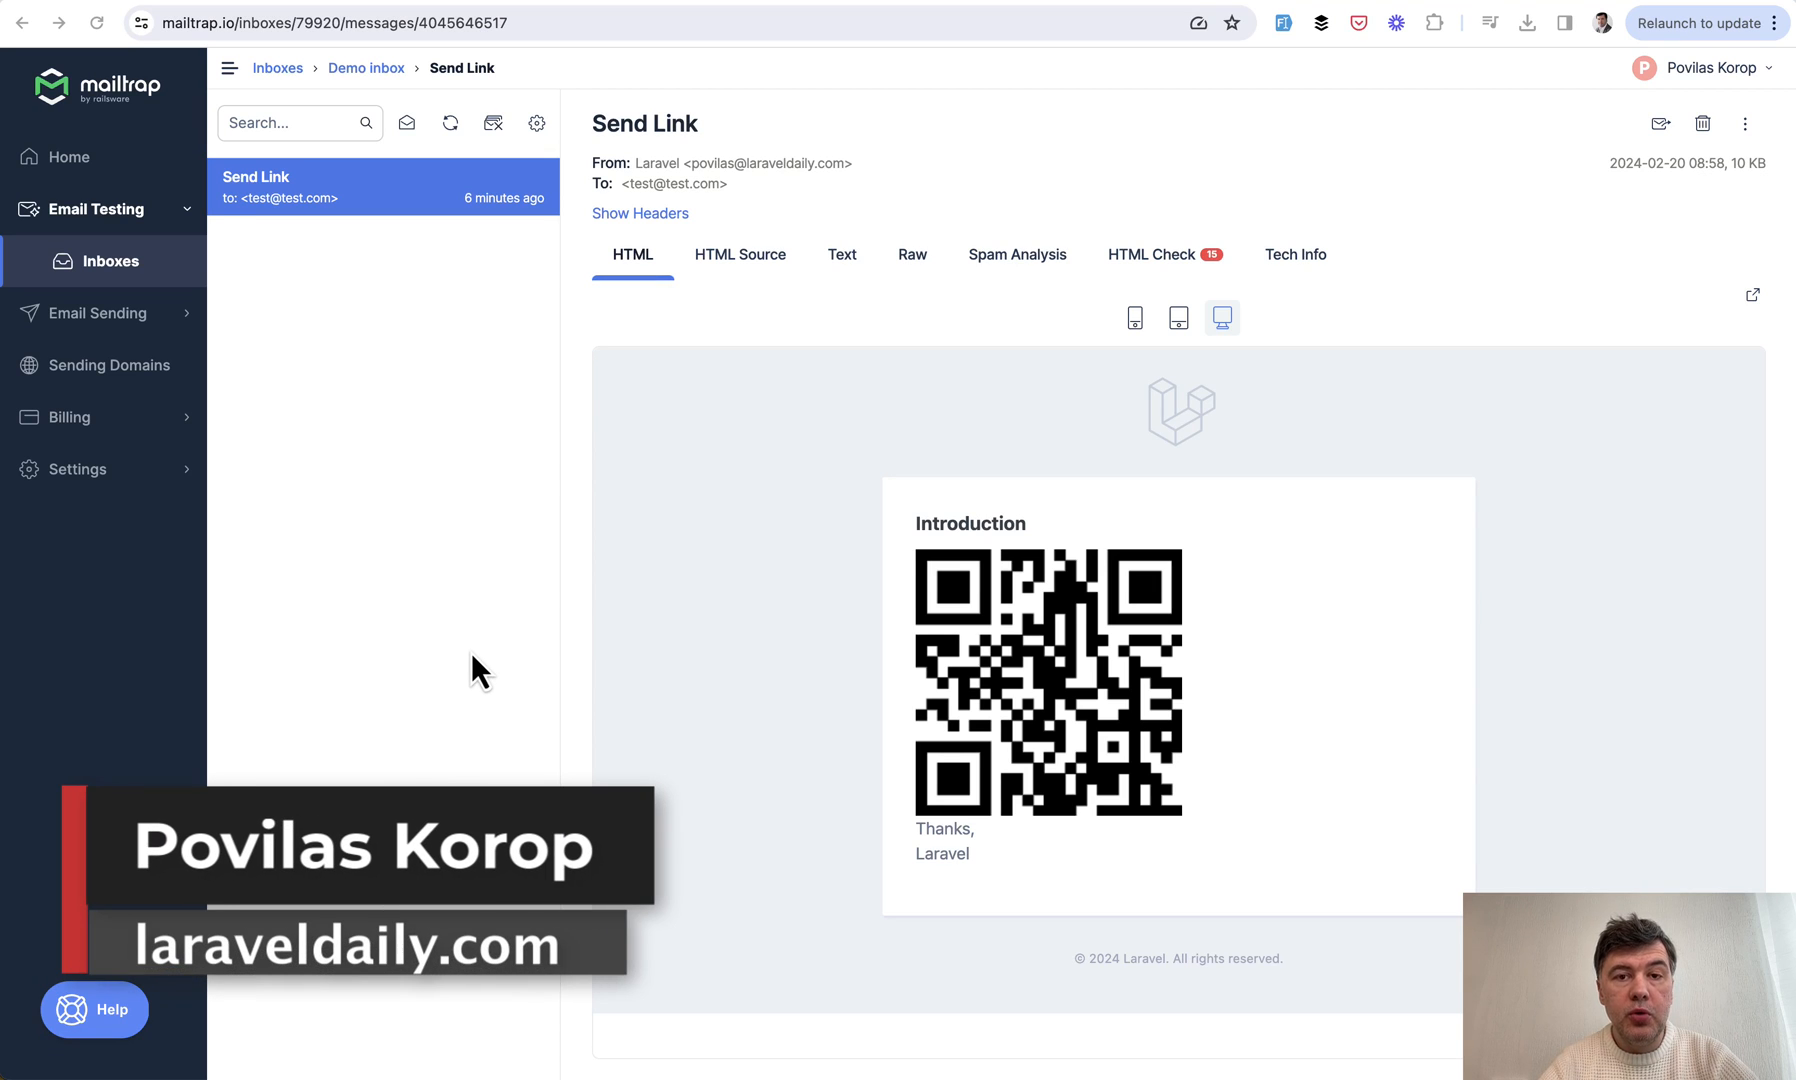
mouse_move(788, 820)
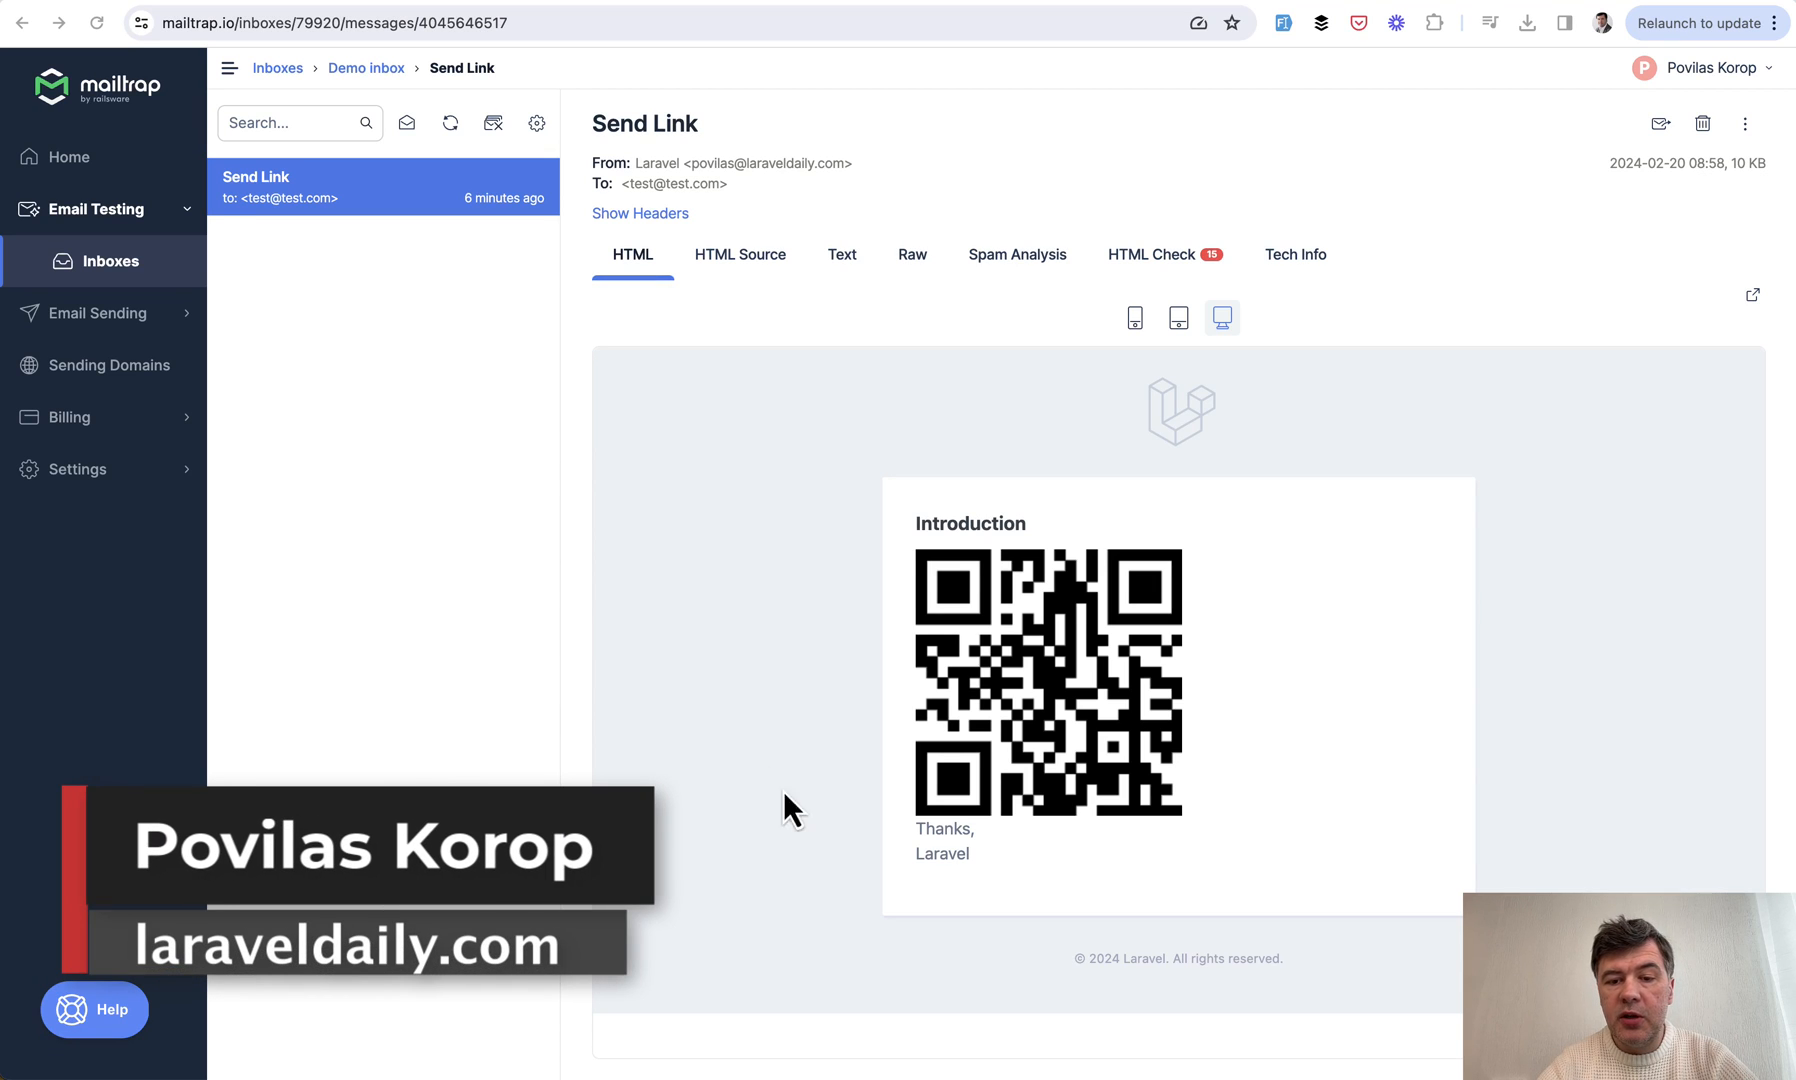
mouse_move(738, 555)
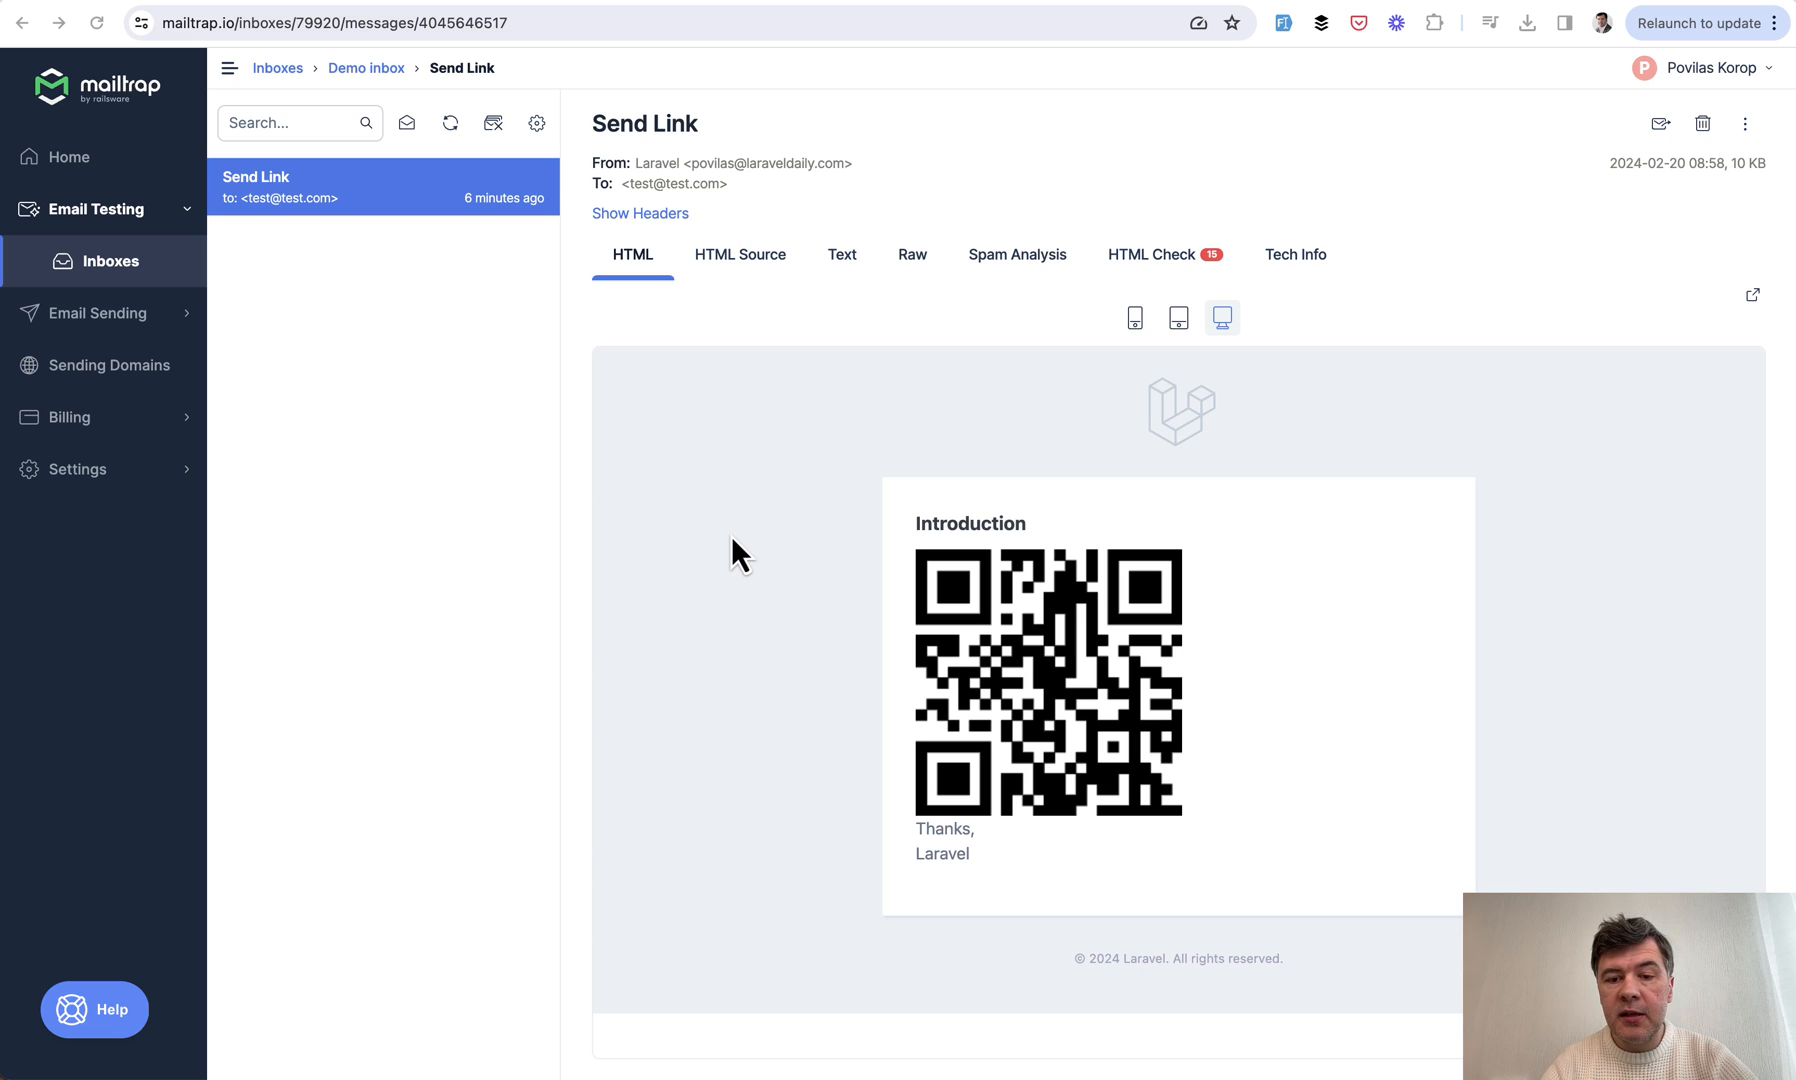
mouse_move(748, 862)
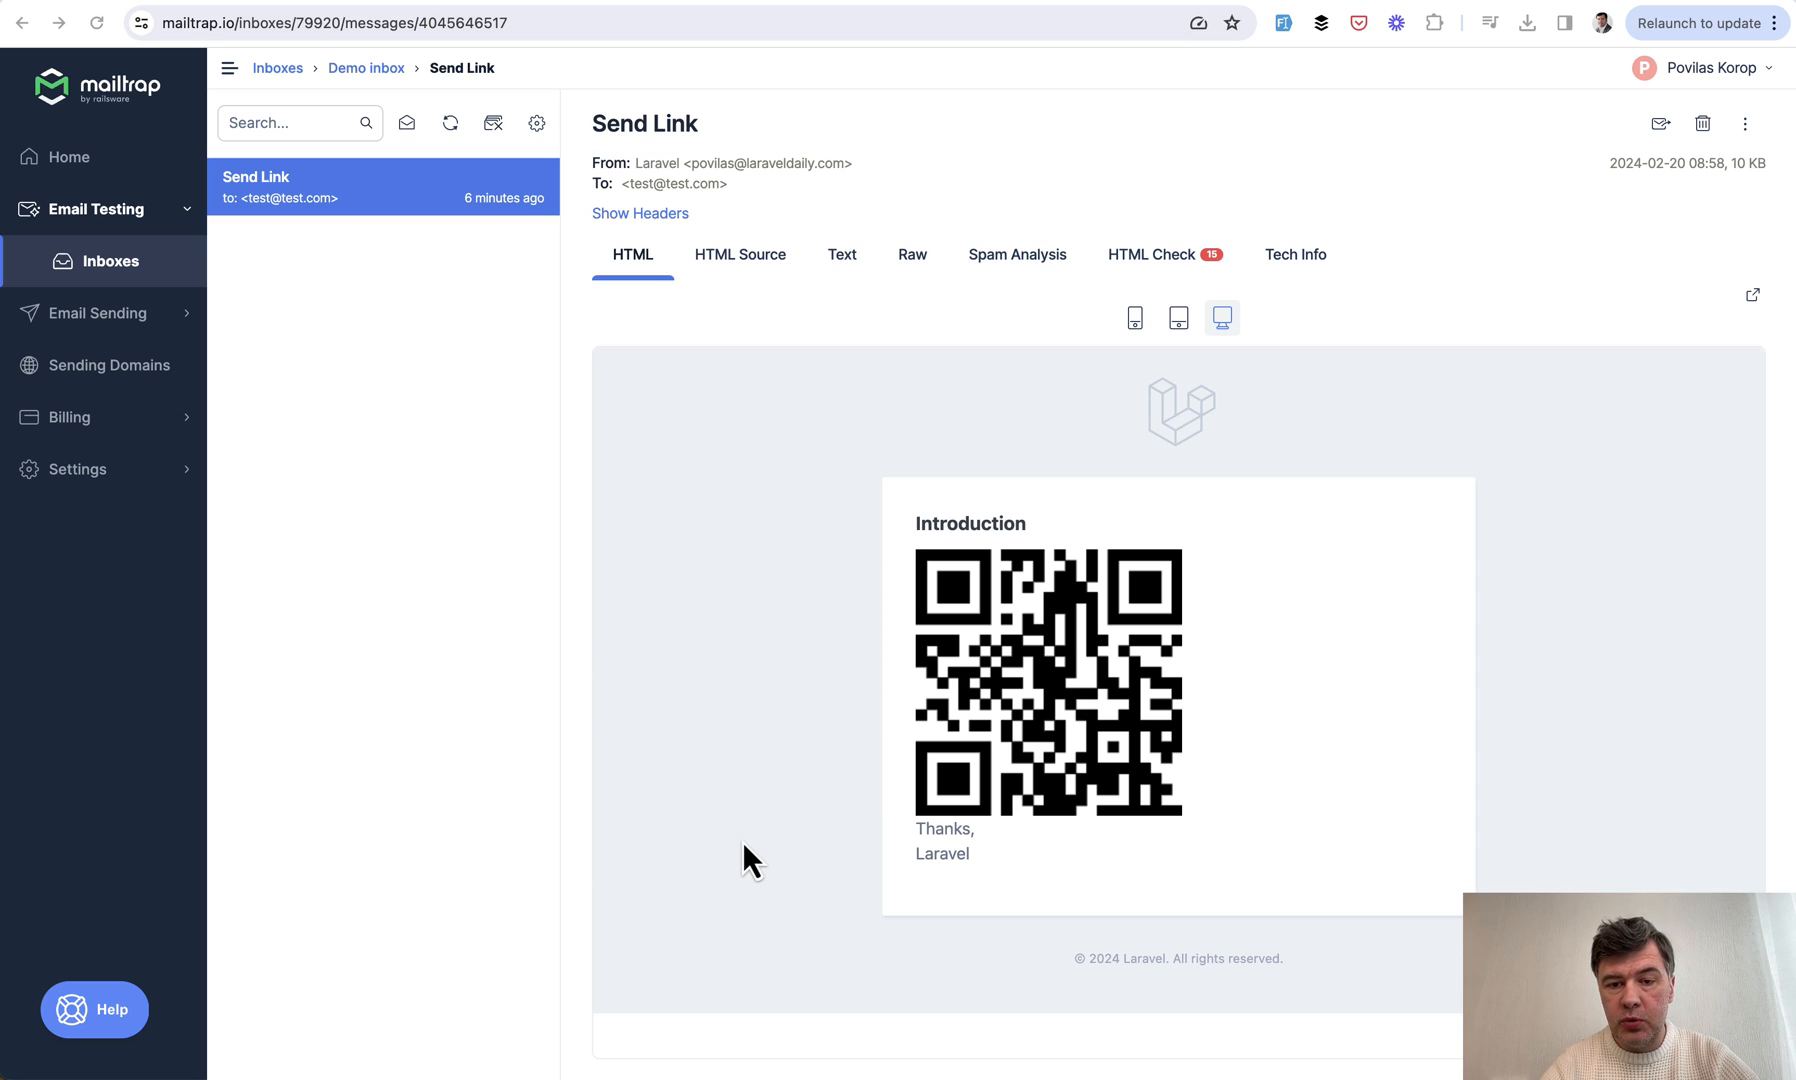
mouse_move(813, 626)
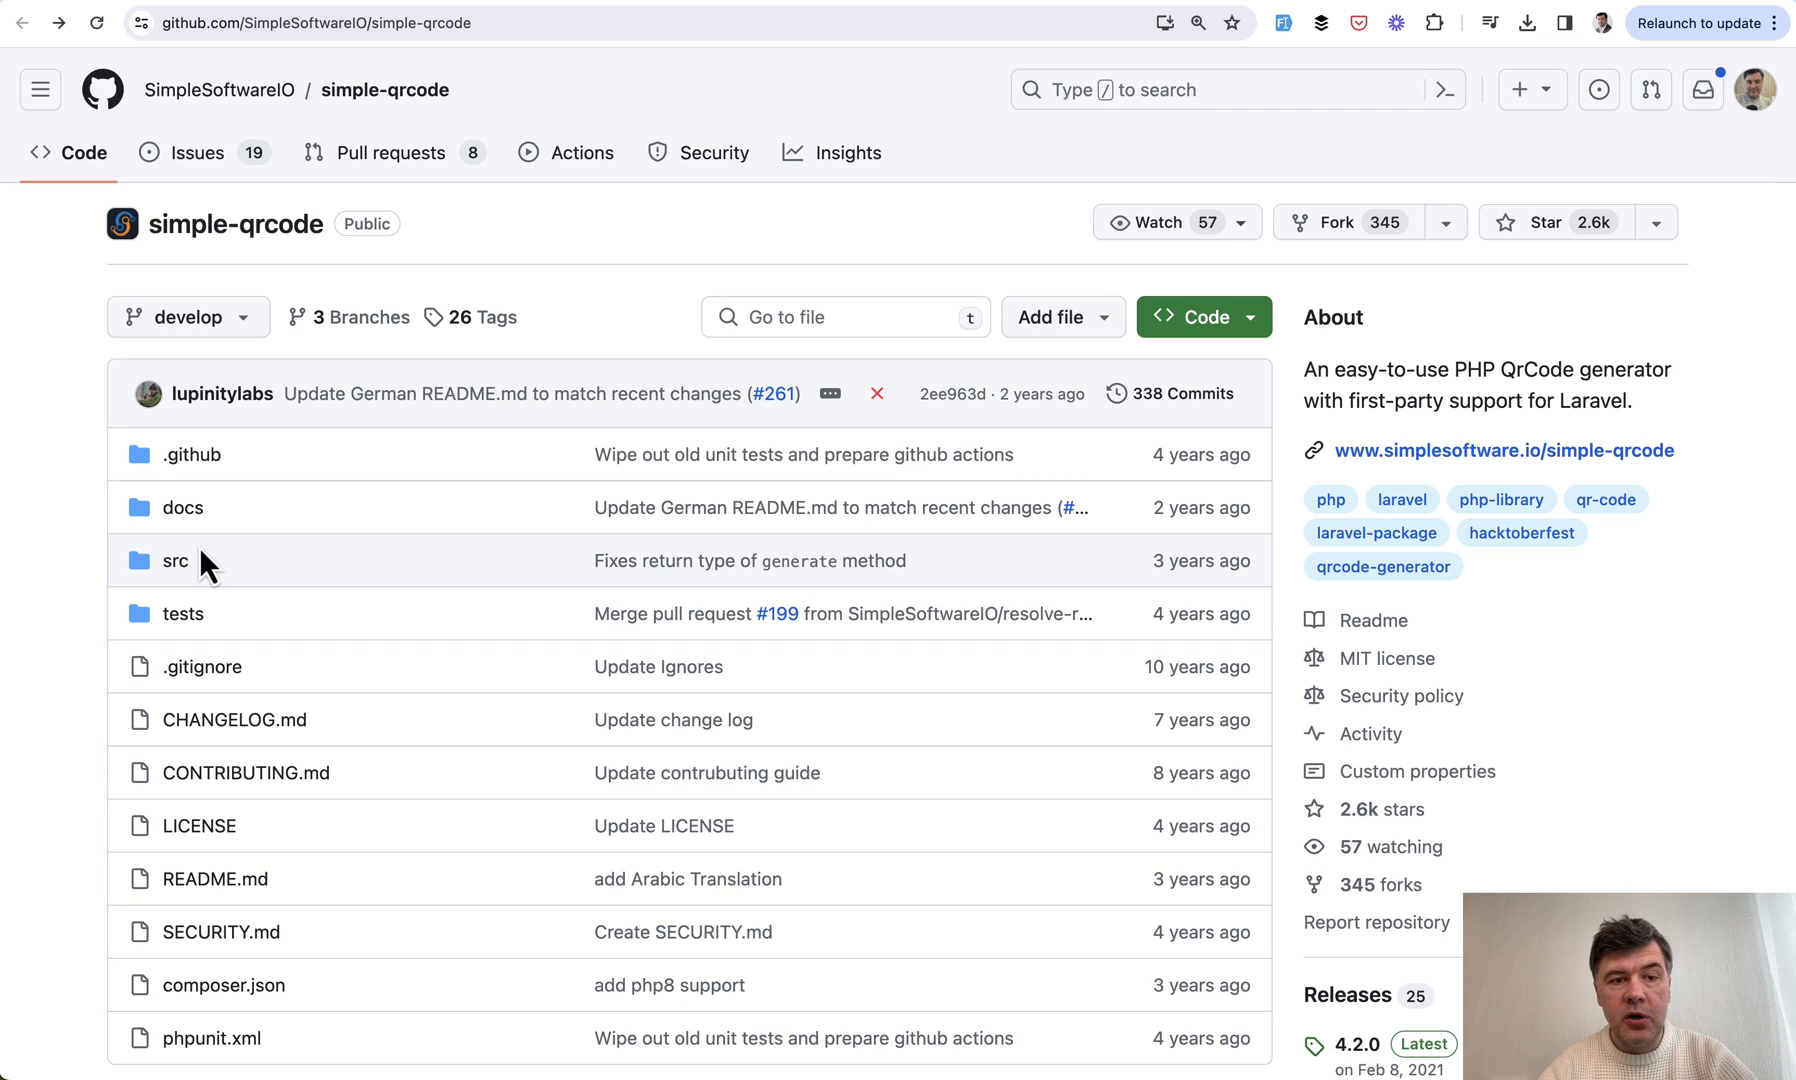
- Review the simple-qrcode repository on GitHub, including its composer.json
scroll("down", 3)
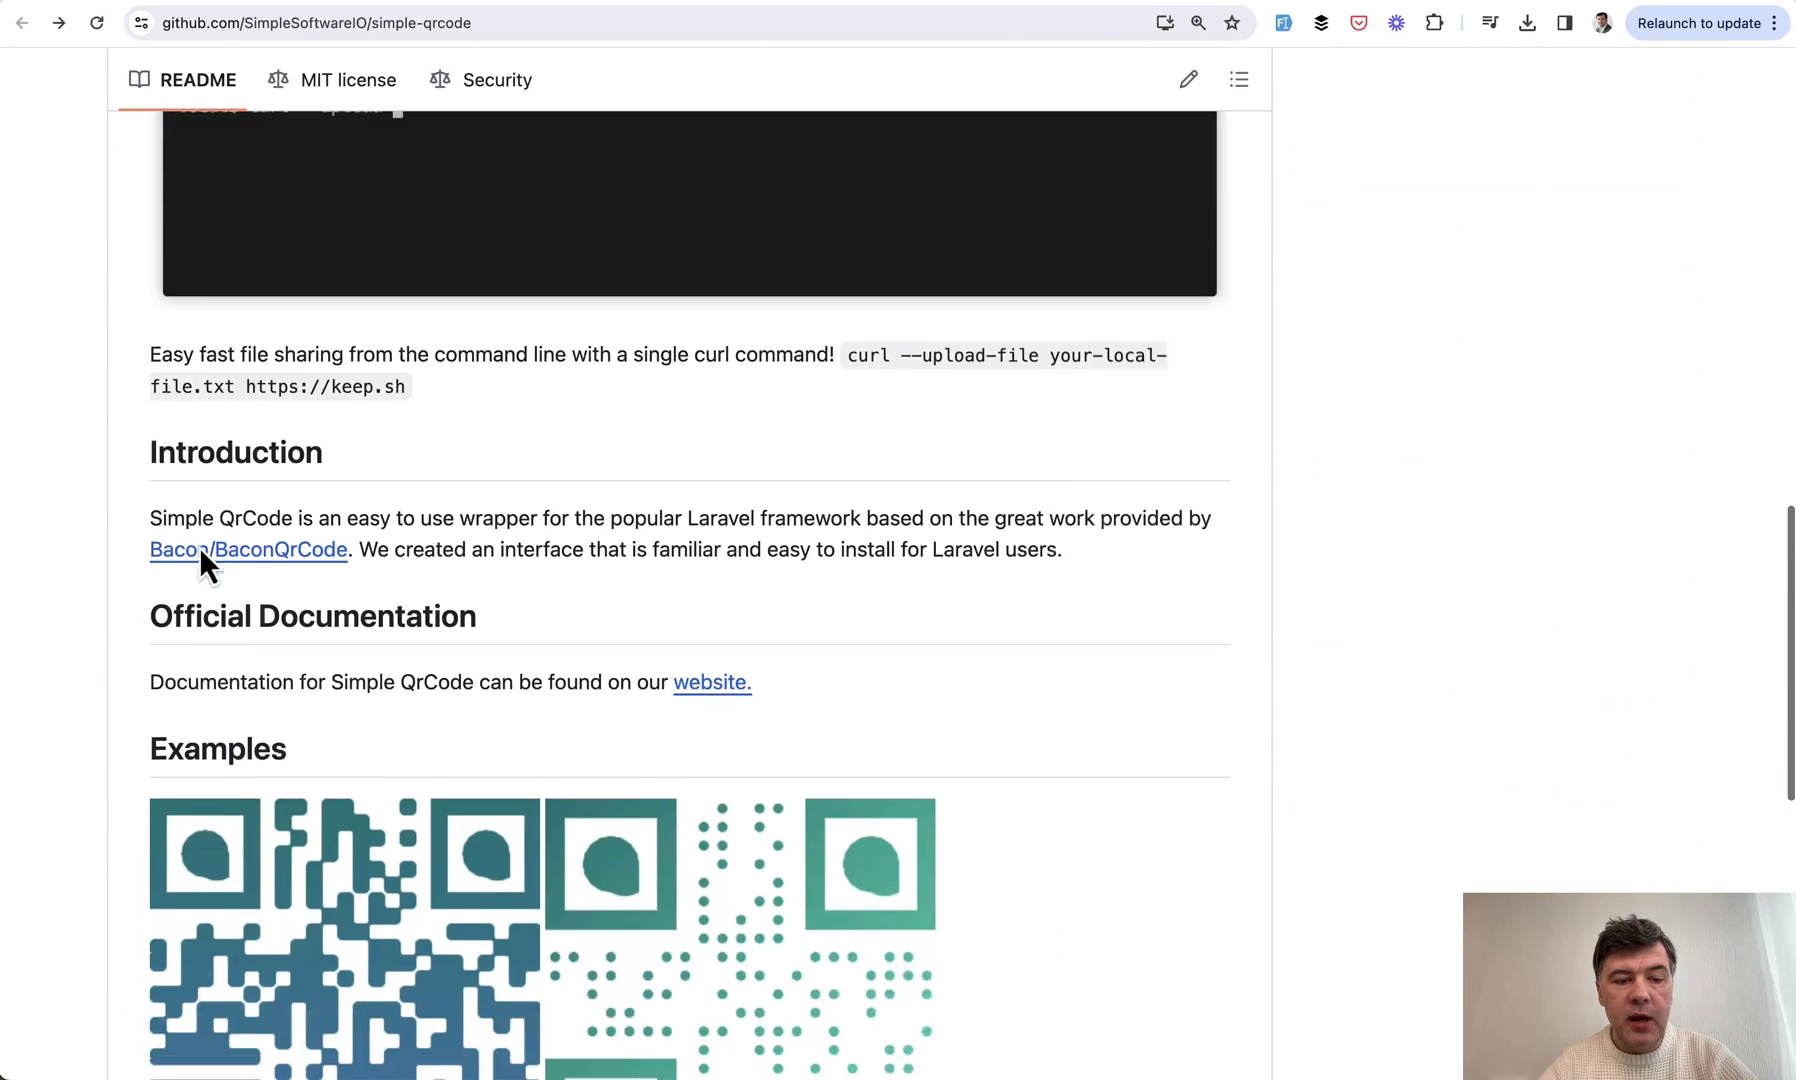
scroll("down", 3)
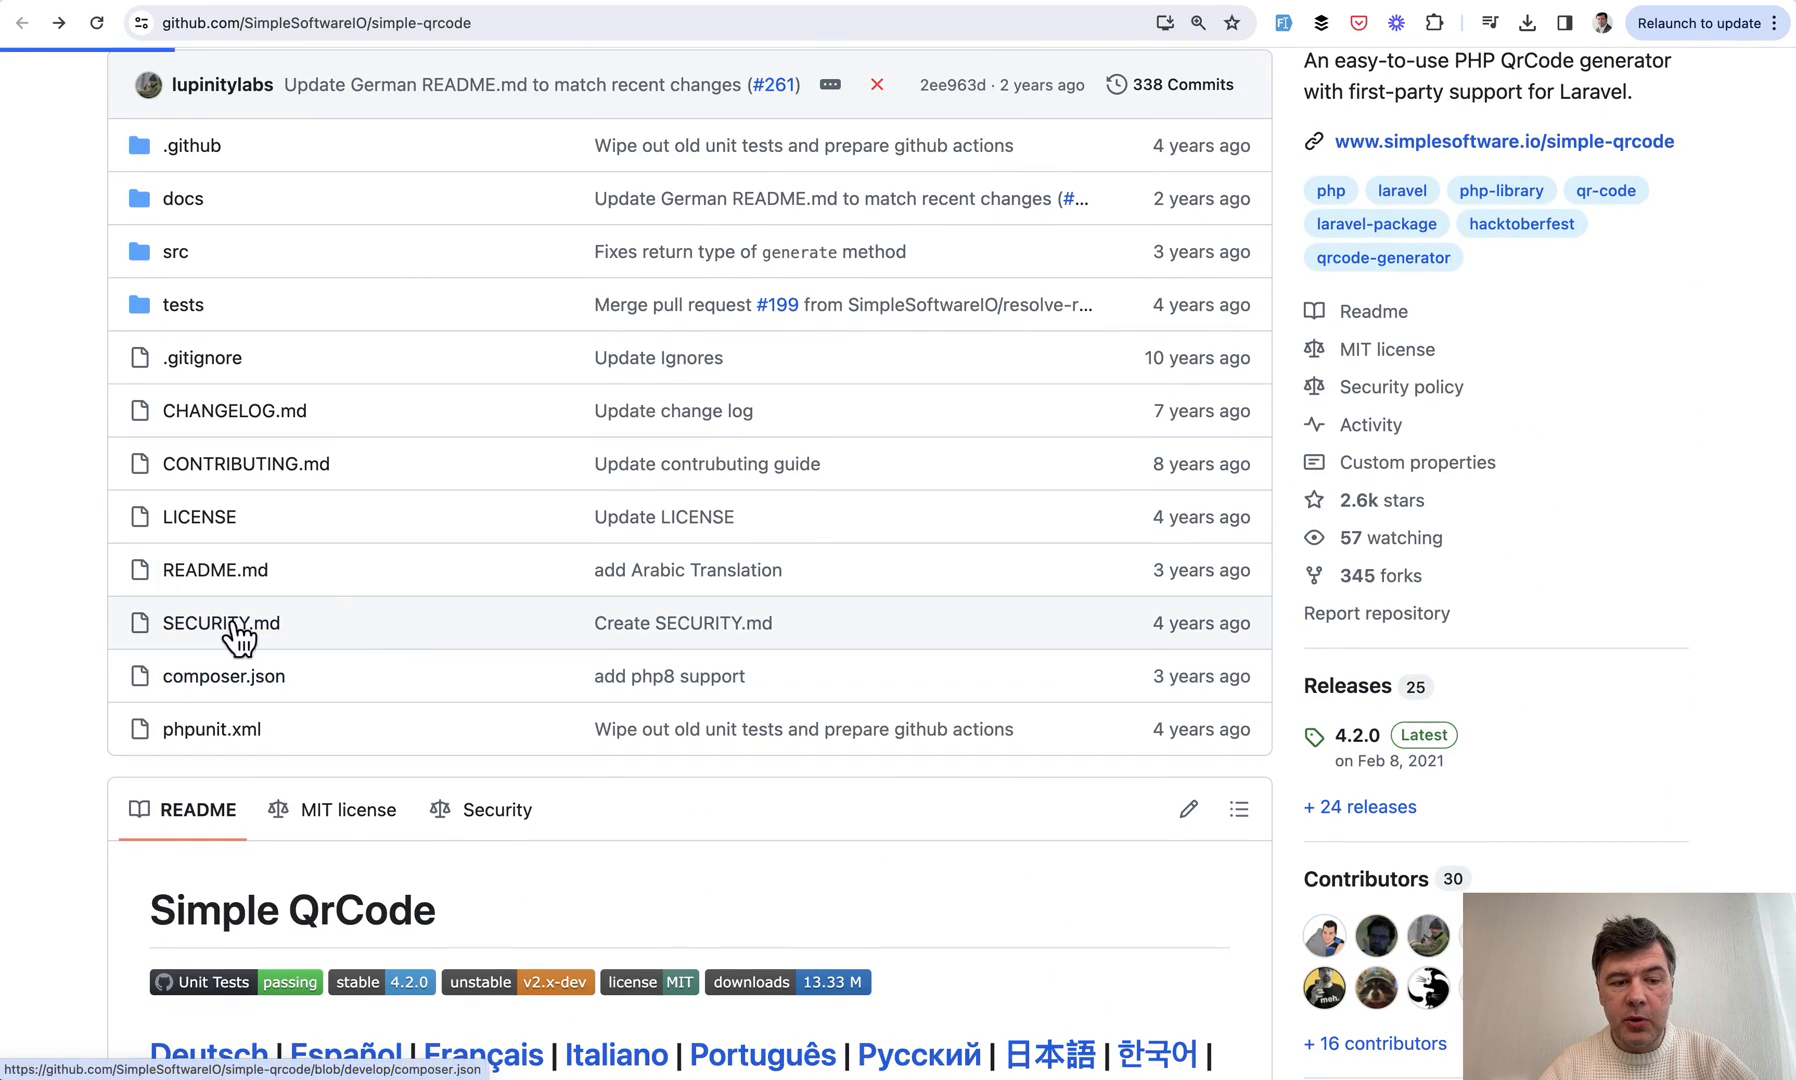
left_click(223, 676)
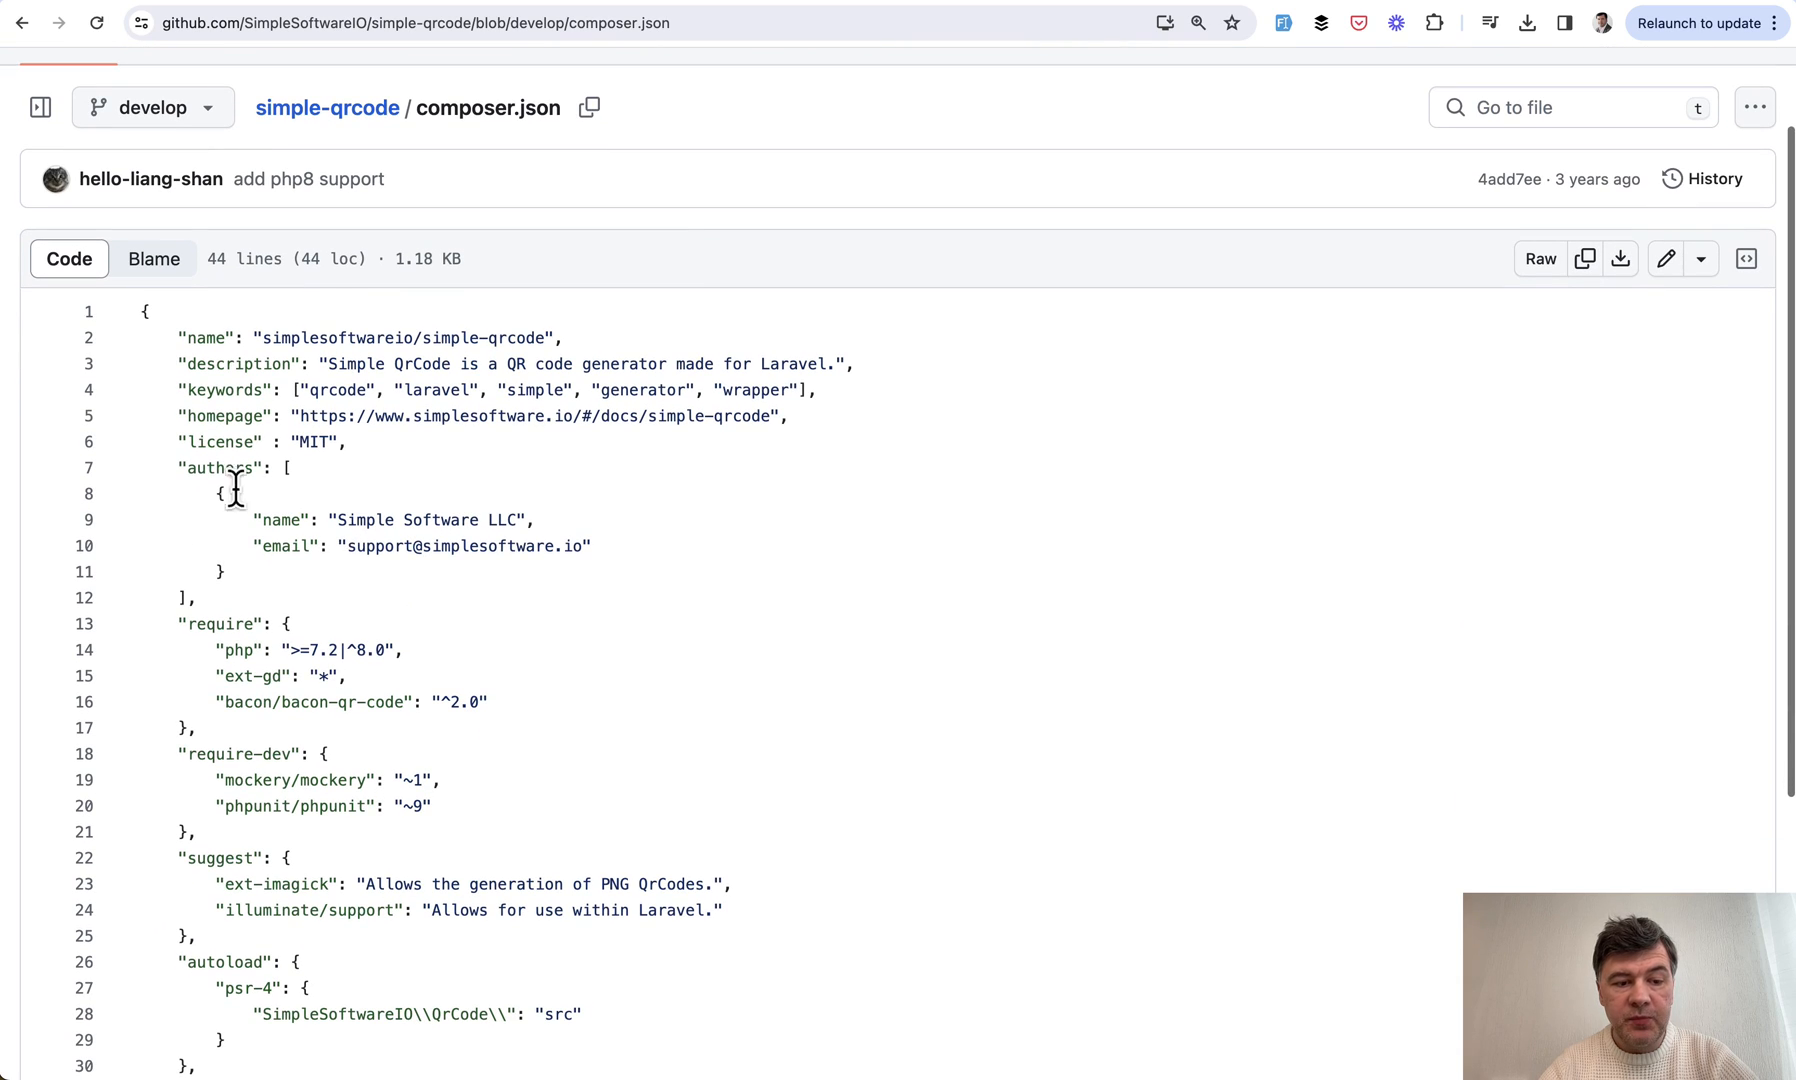
mouse_move(455, 720)
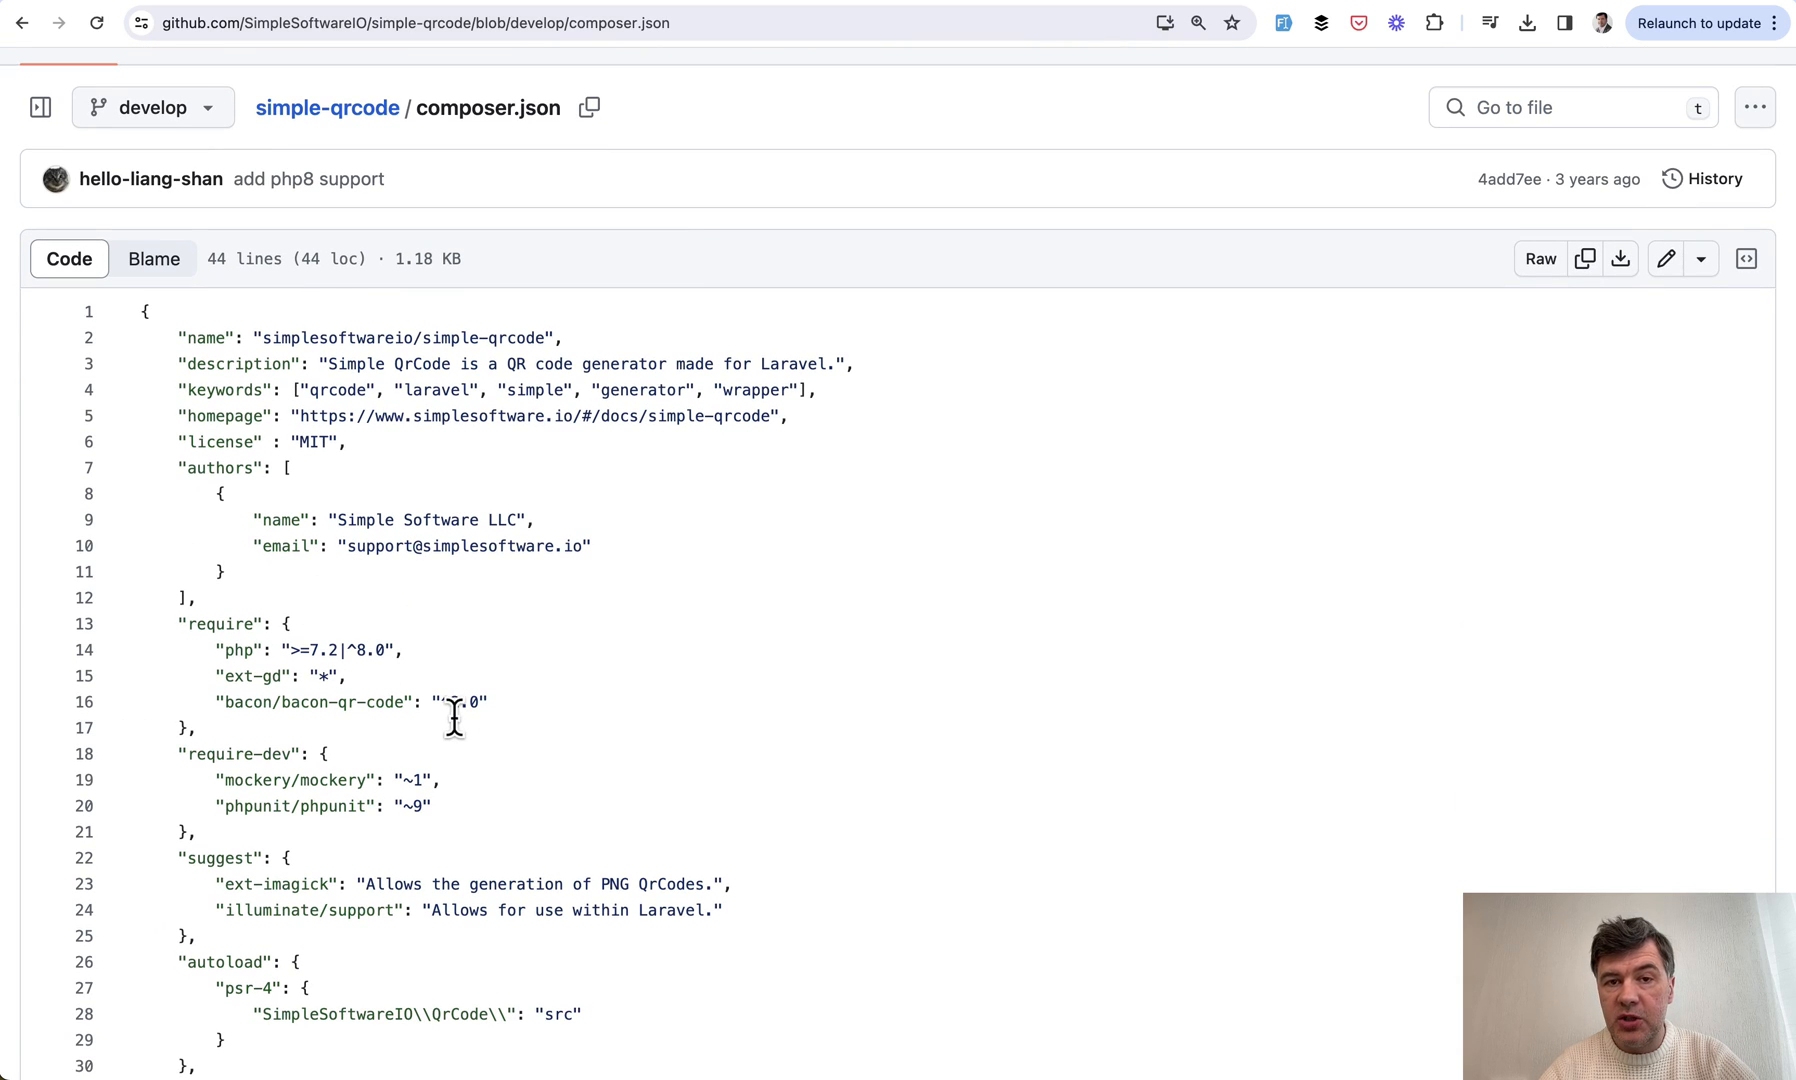
left_click(326, 108)
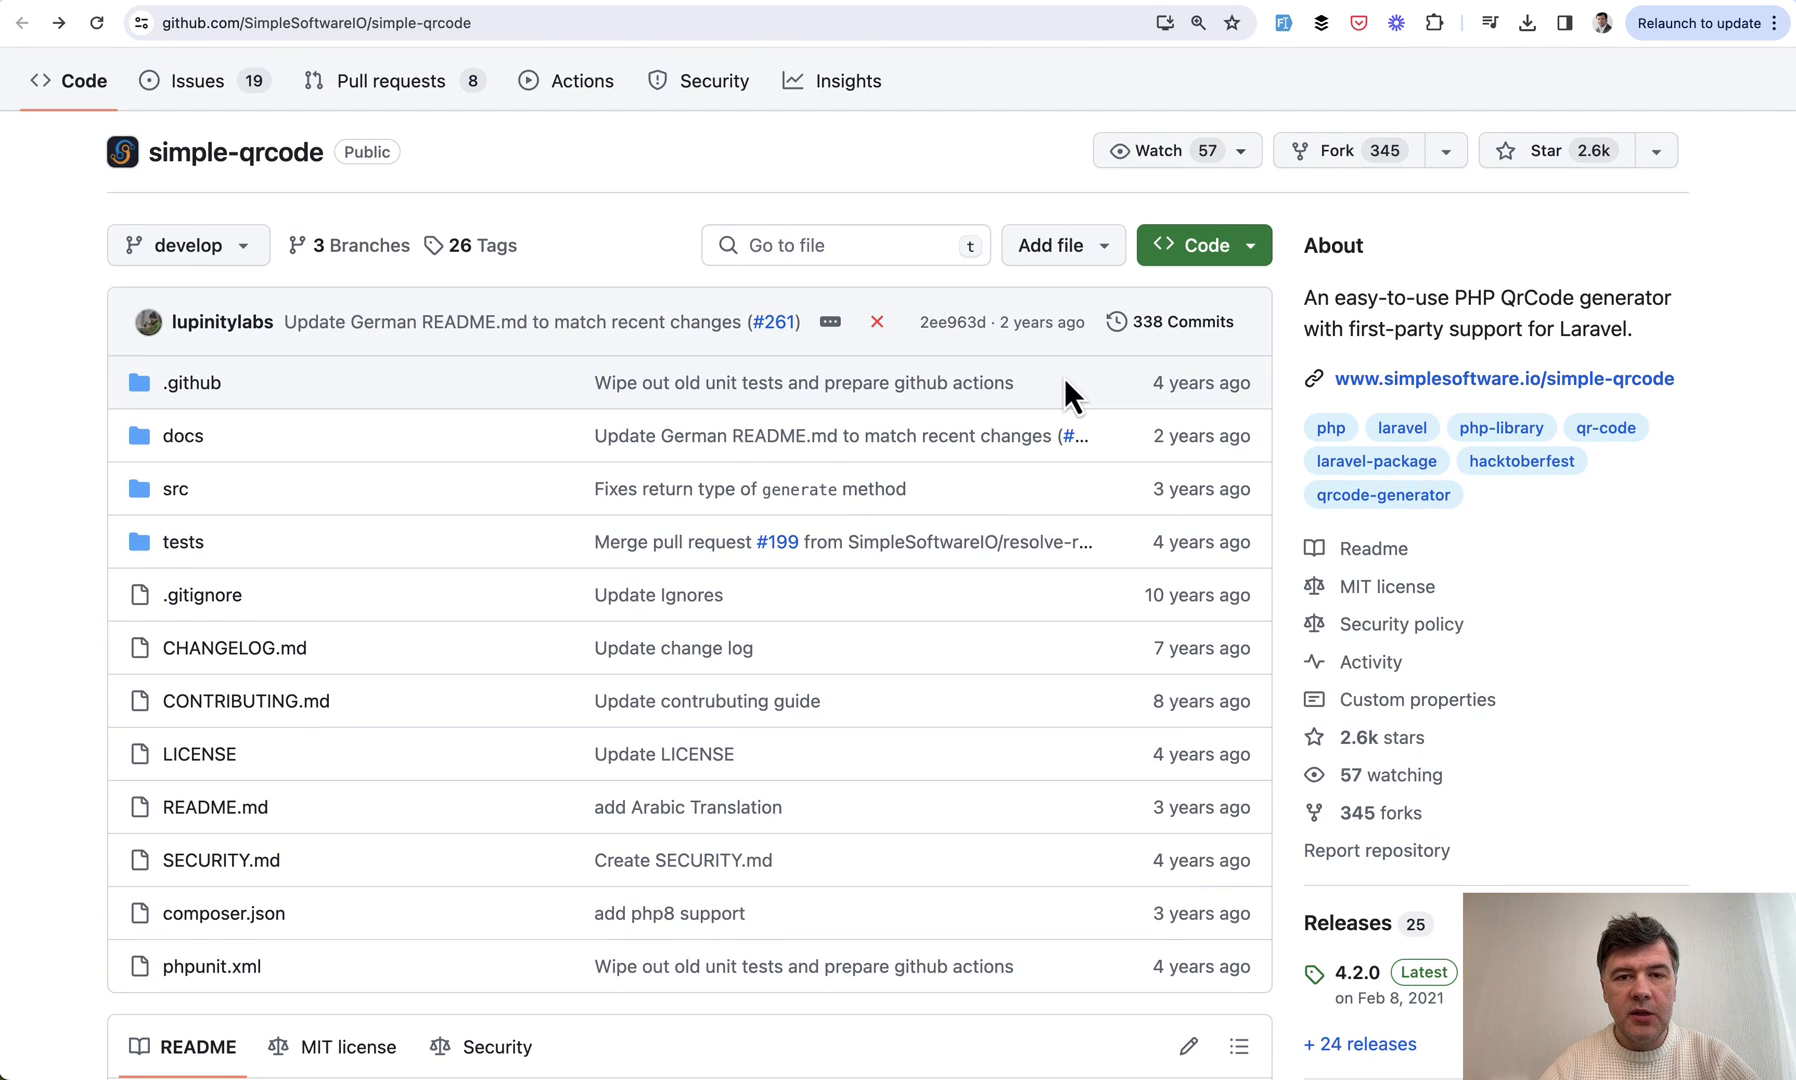
mouse_move(135, 474)
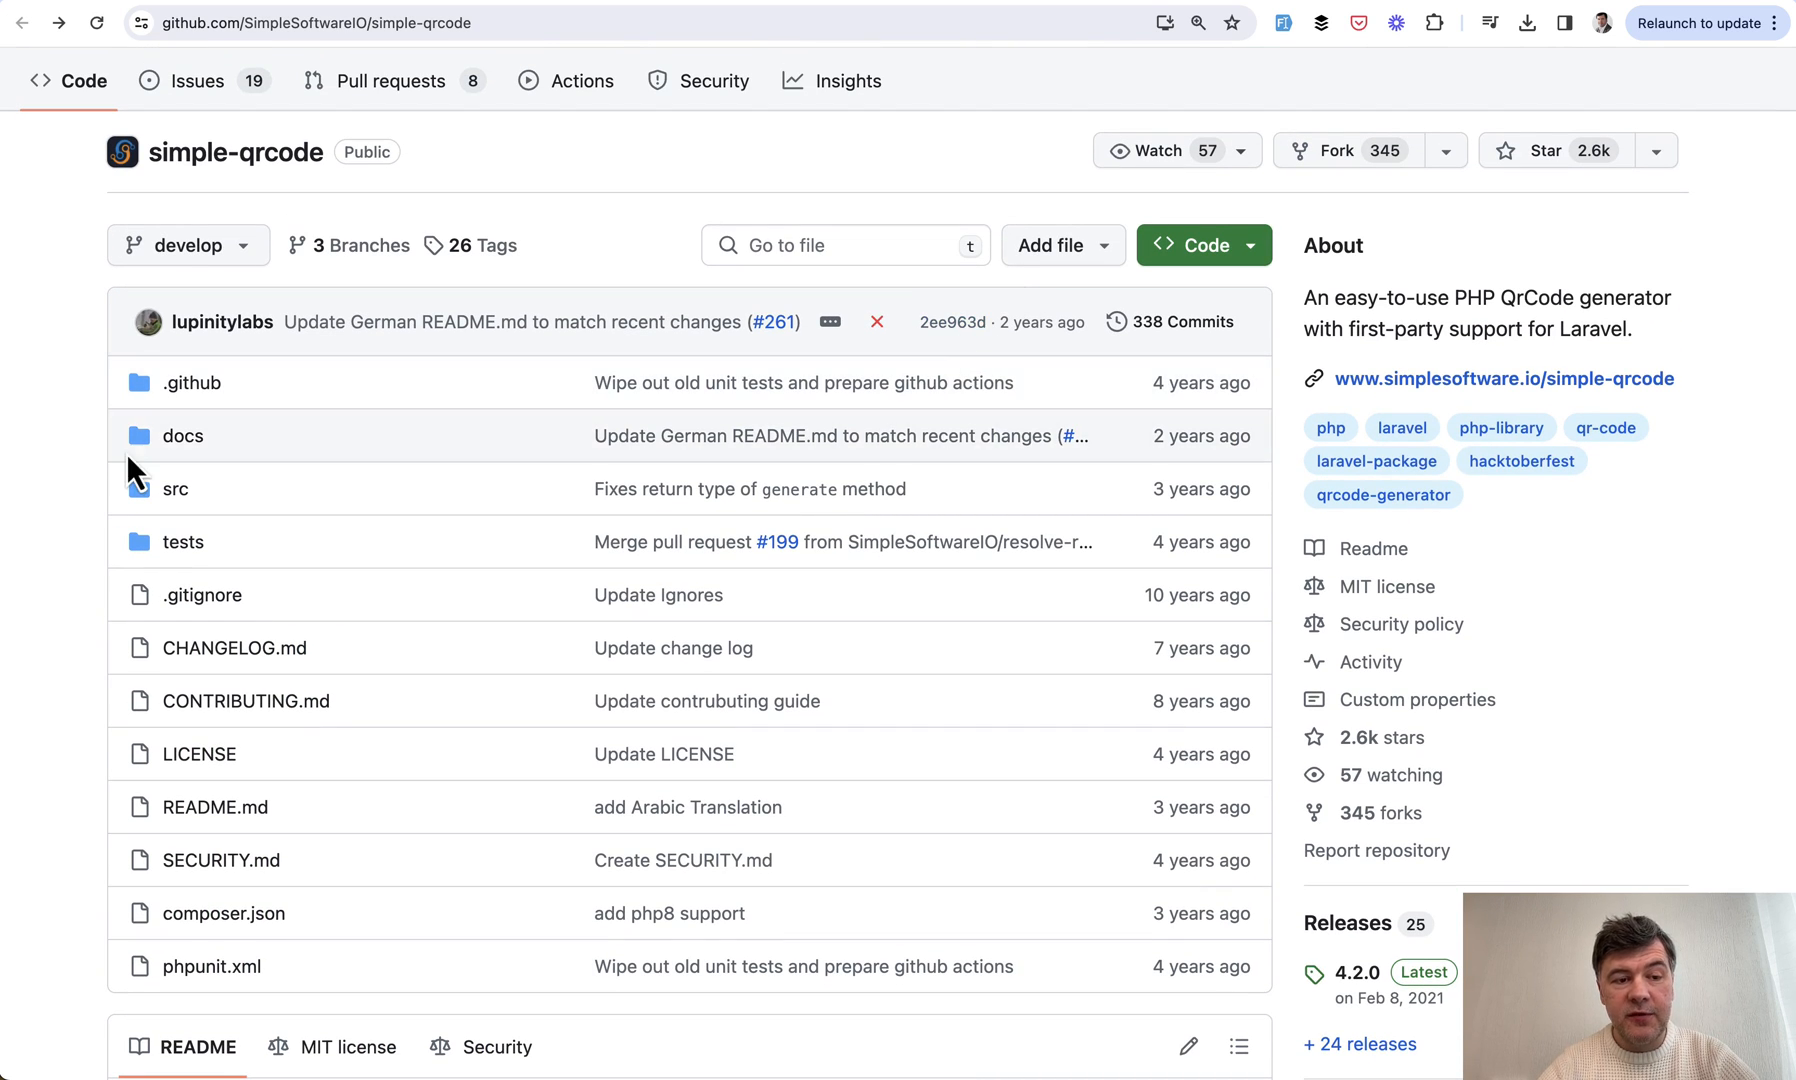
mouse_move(82, 505)
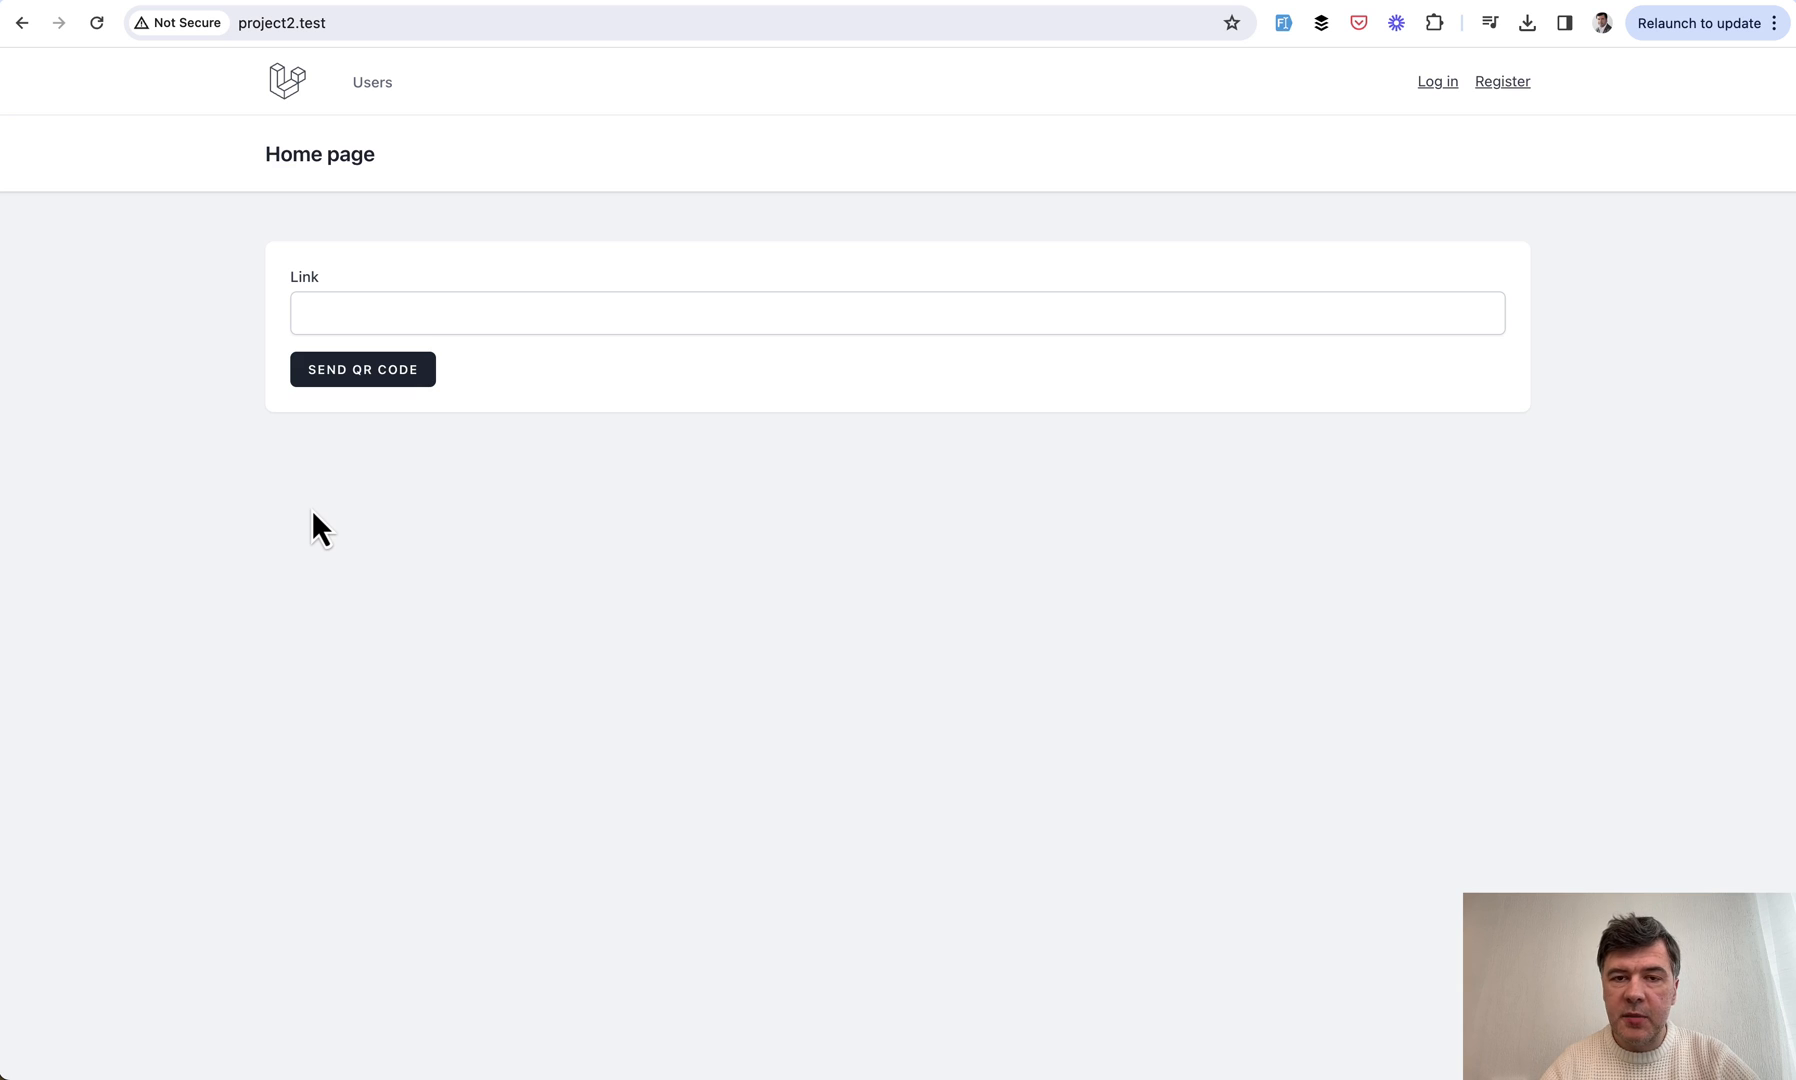
left_click(375, 315)
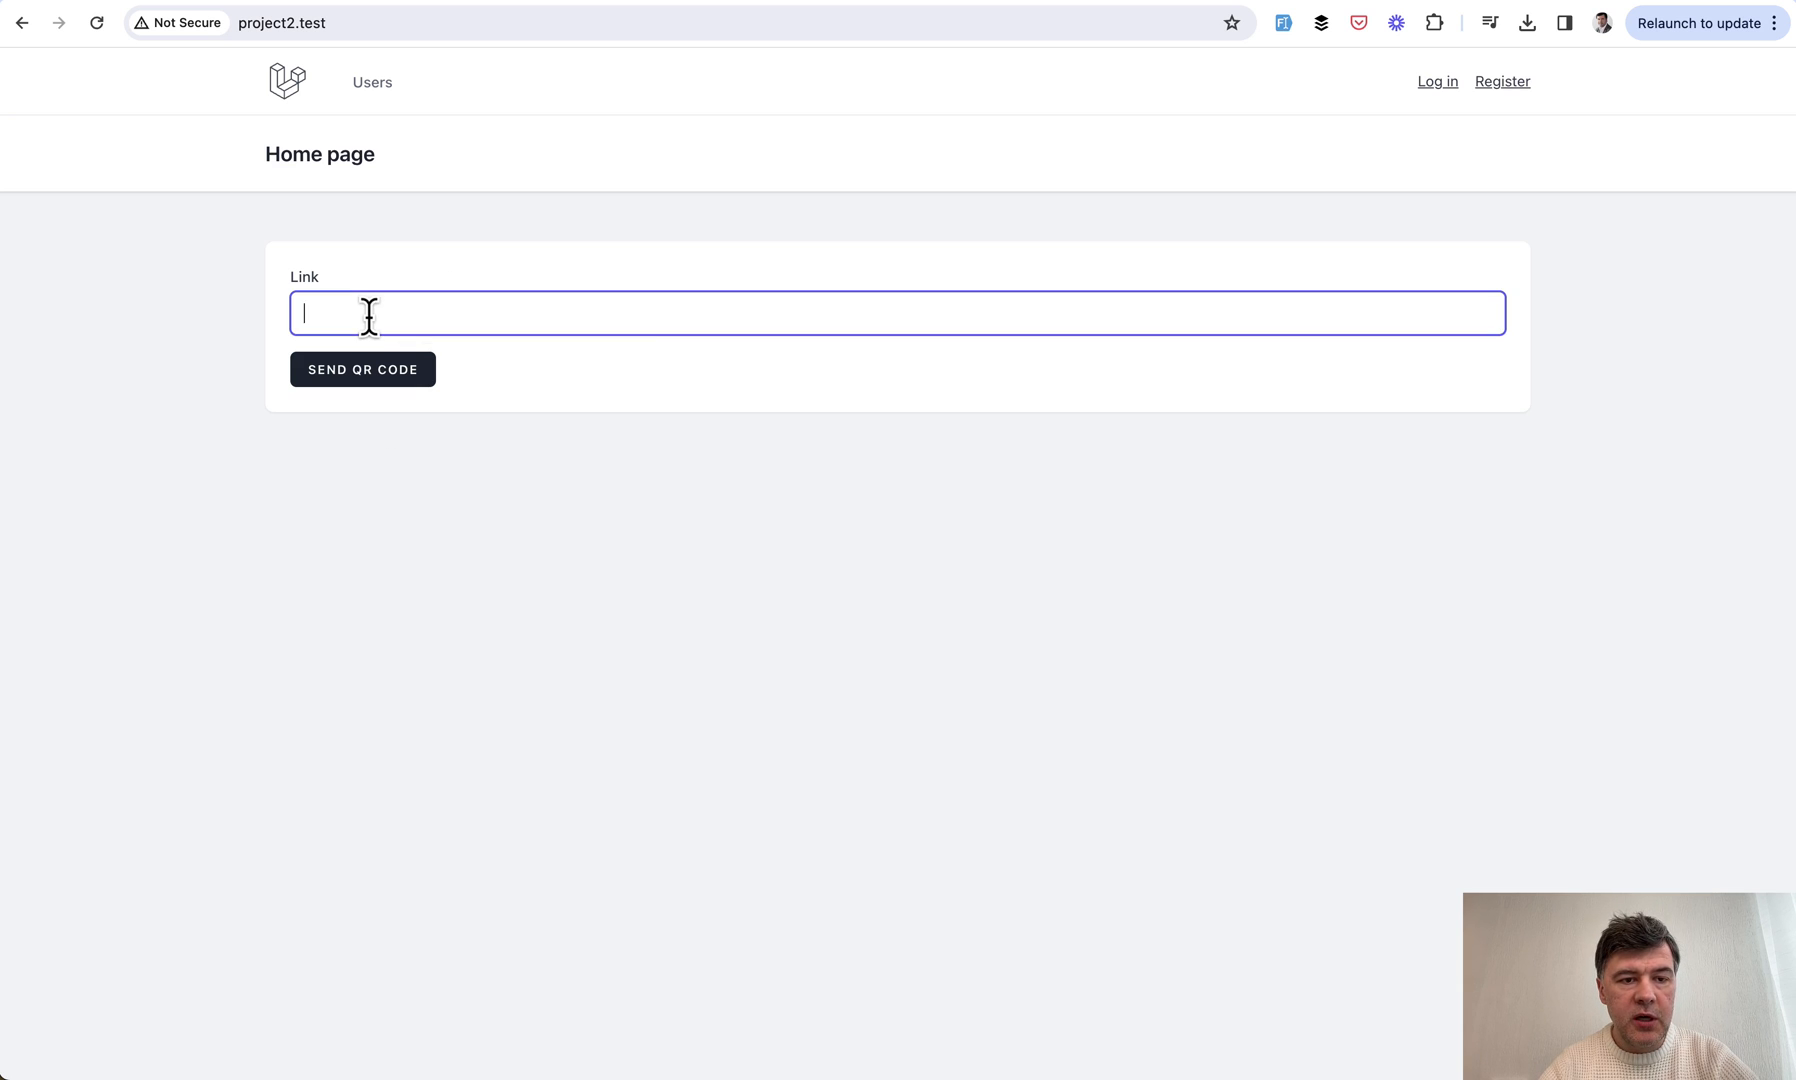
type("https://laraveldaily.com/courses")
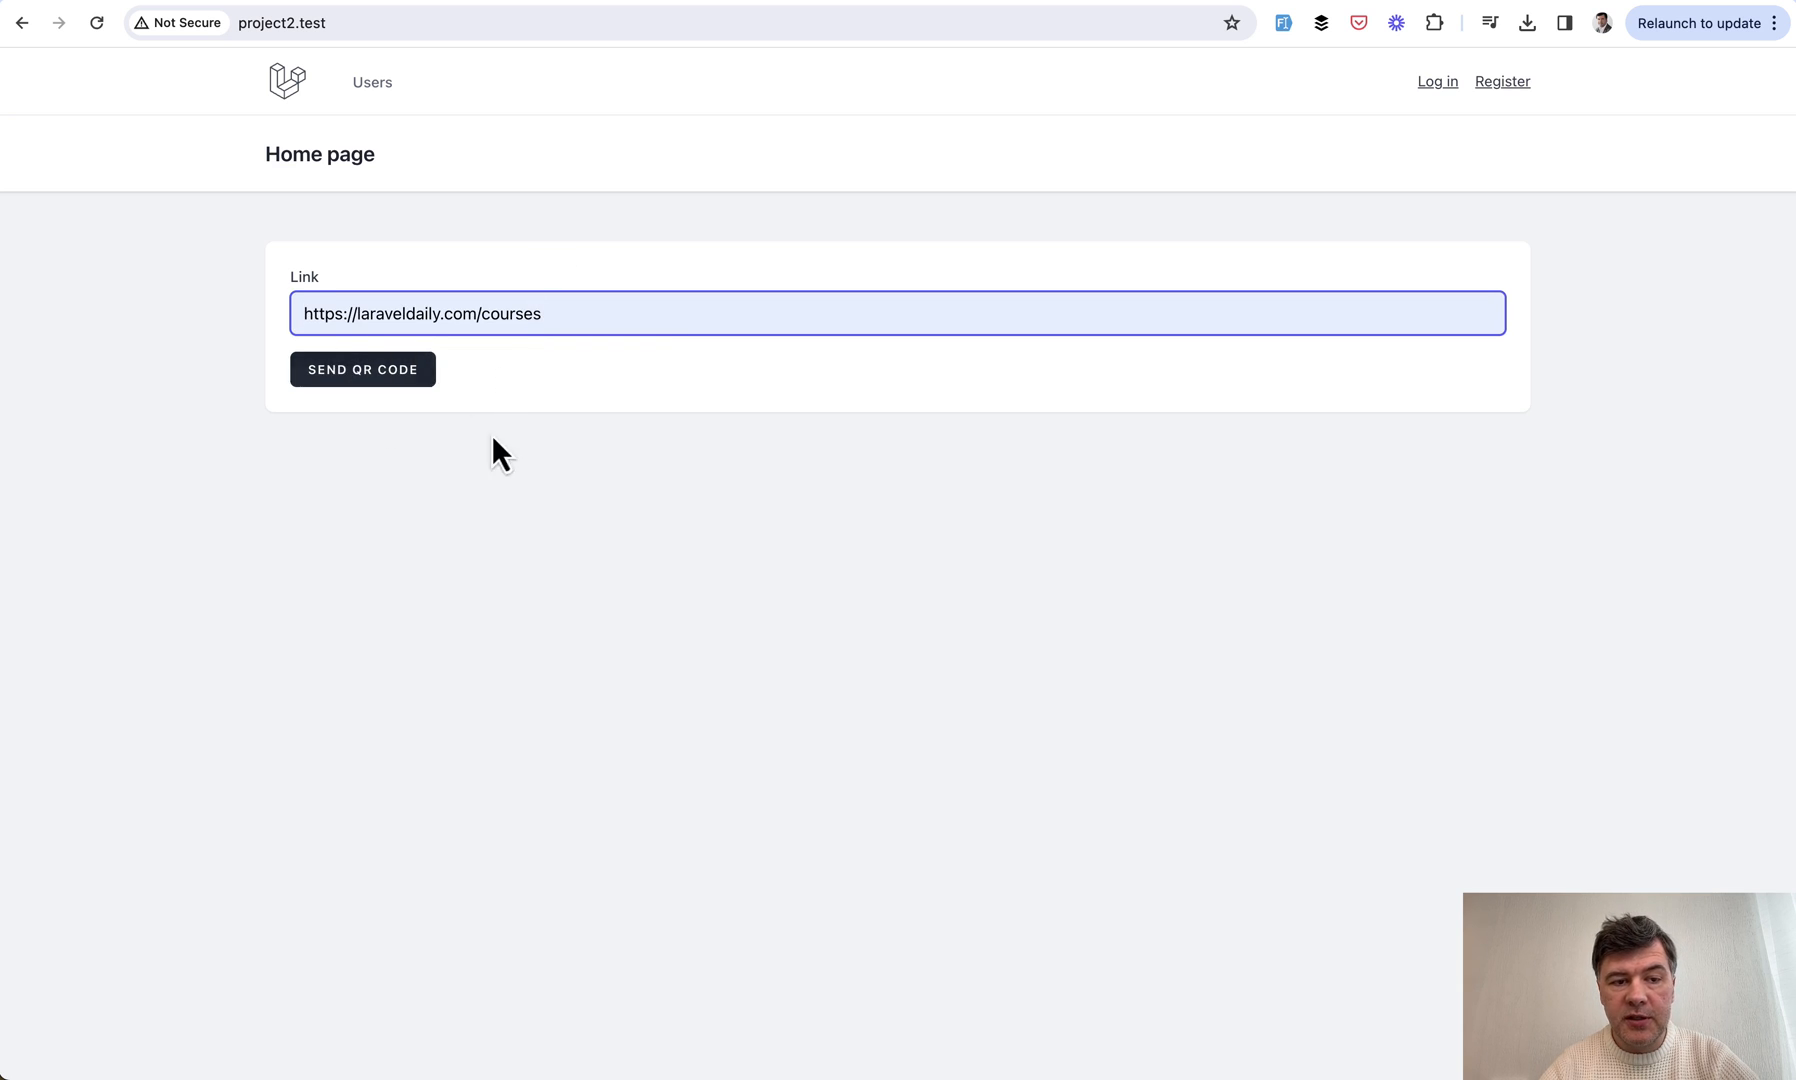
left_click(362, 369)
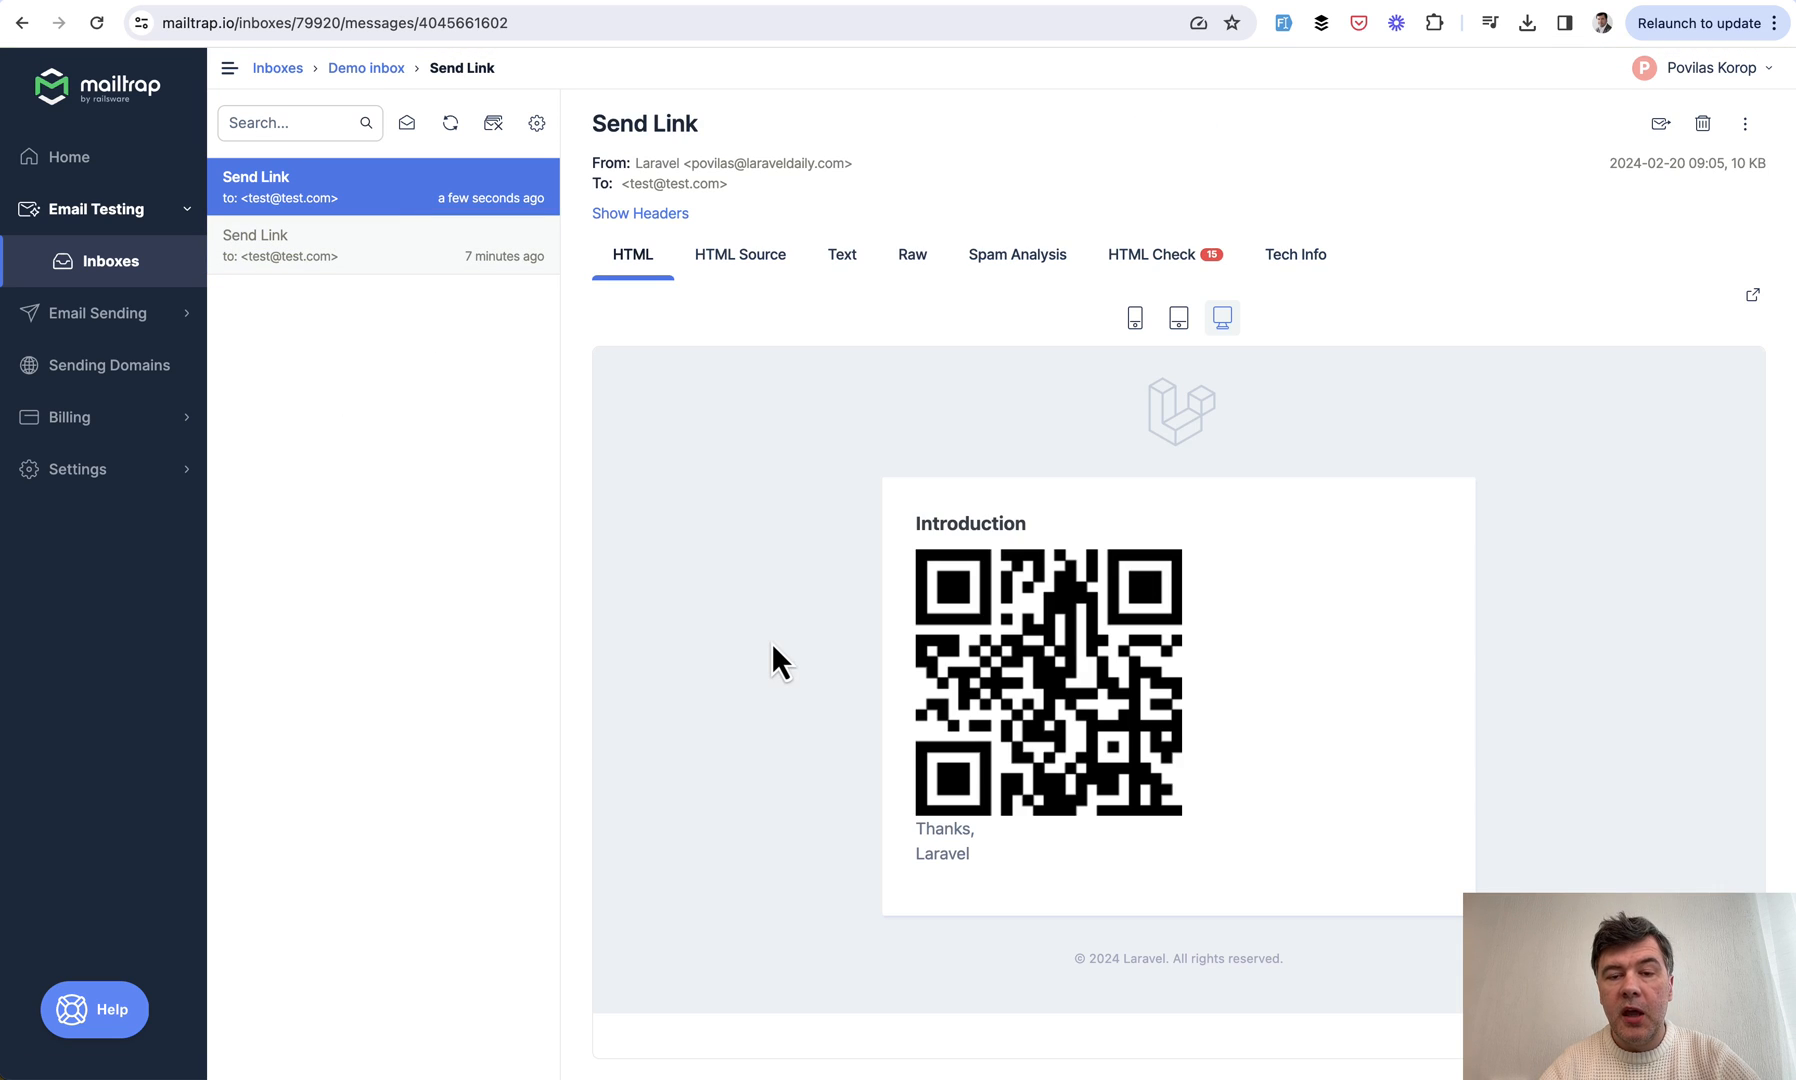
mouse_move(765, 732)
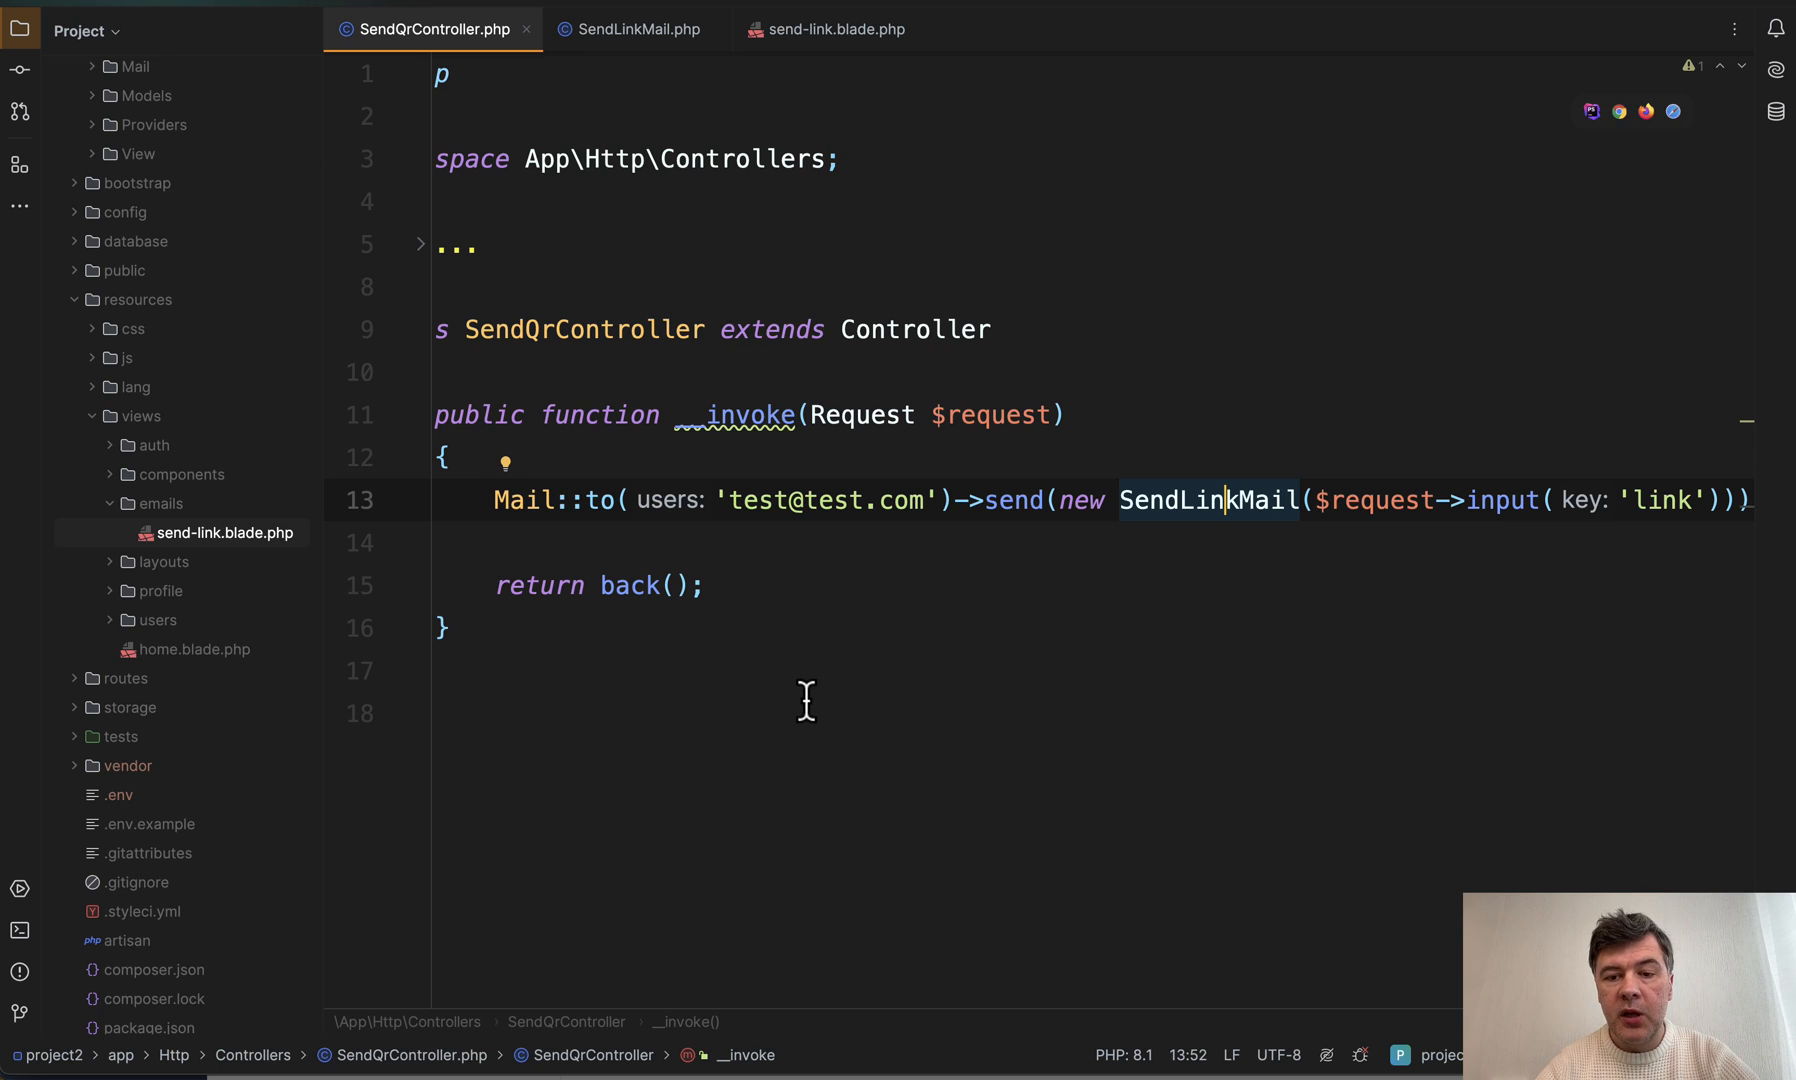
- Read through SendLinkMail, which stores the link and renders the emails.send-link markdown view
left_click(640, 29)
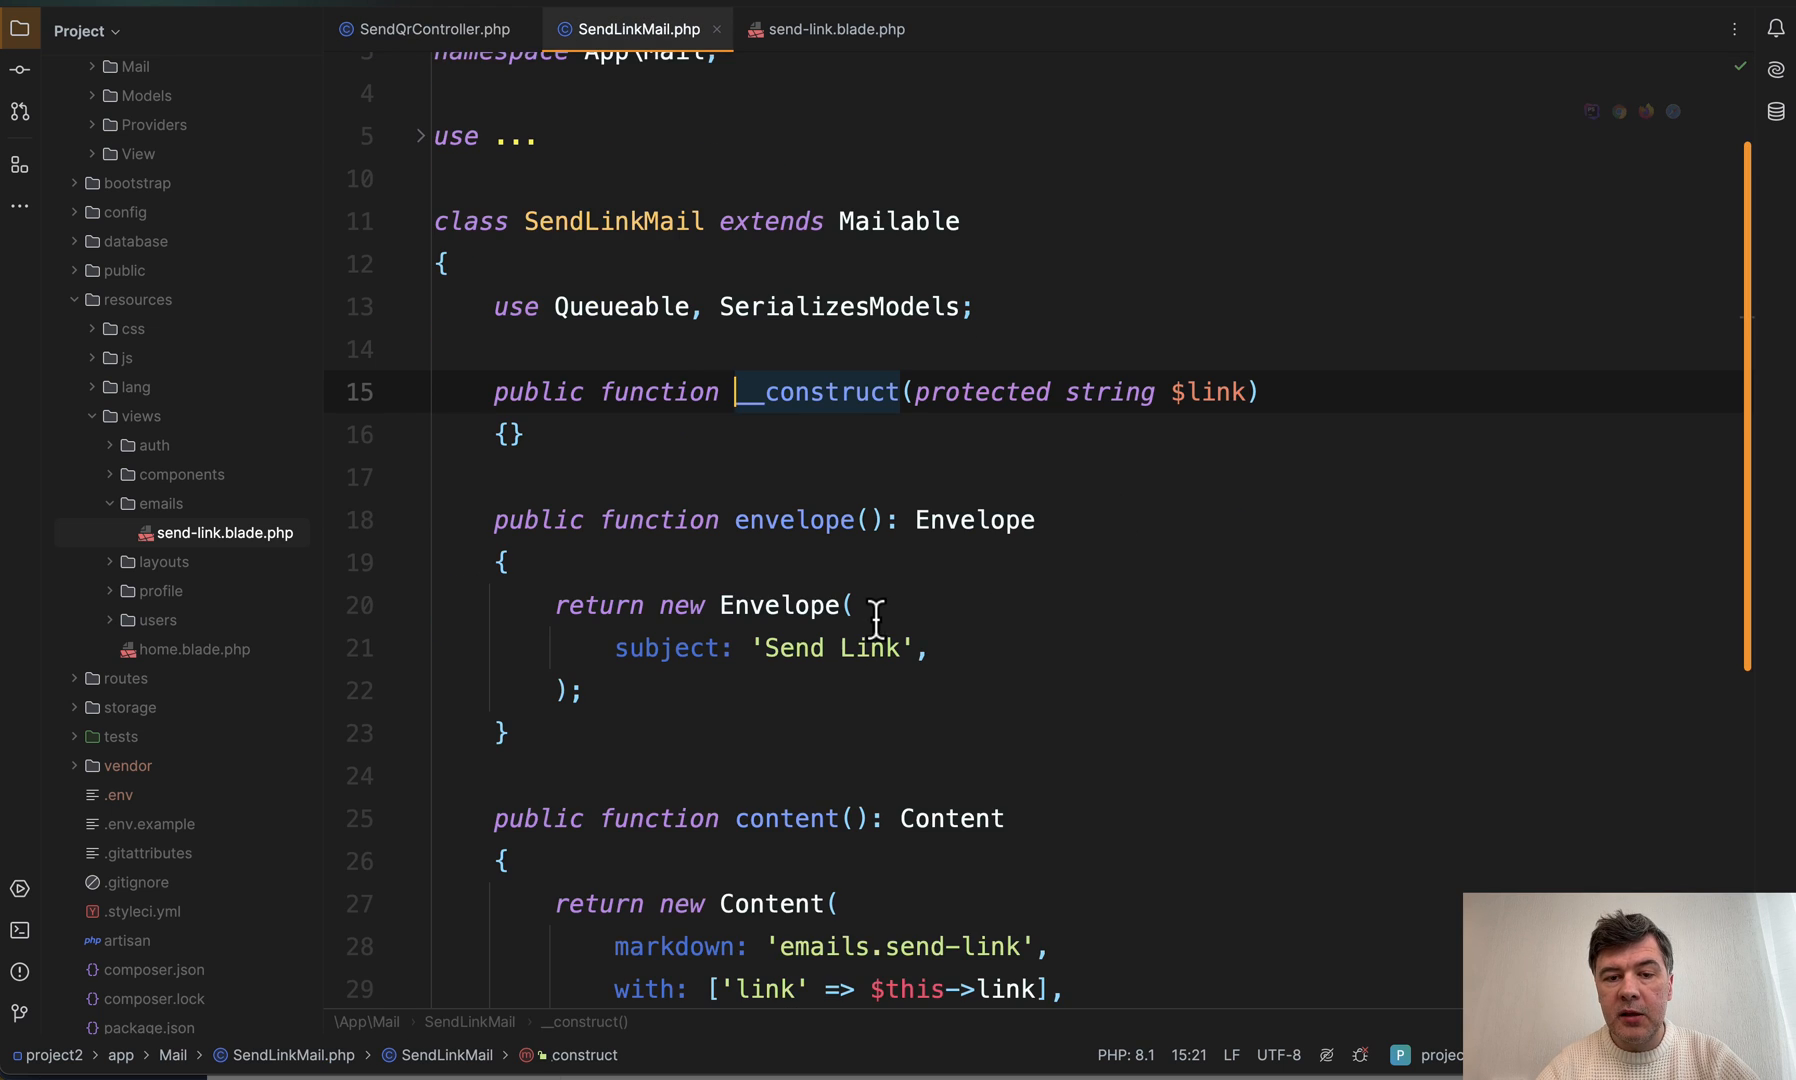
scroll("down", 3)
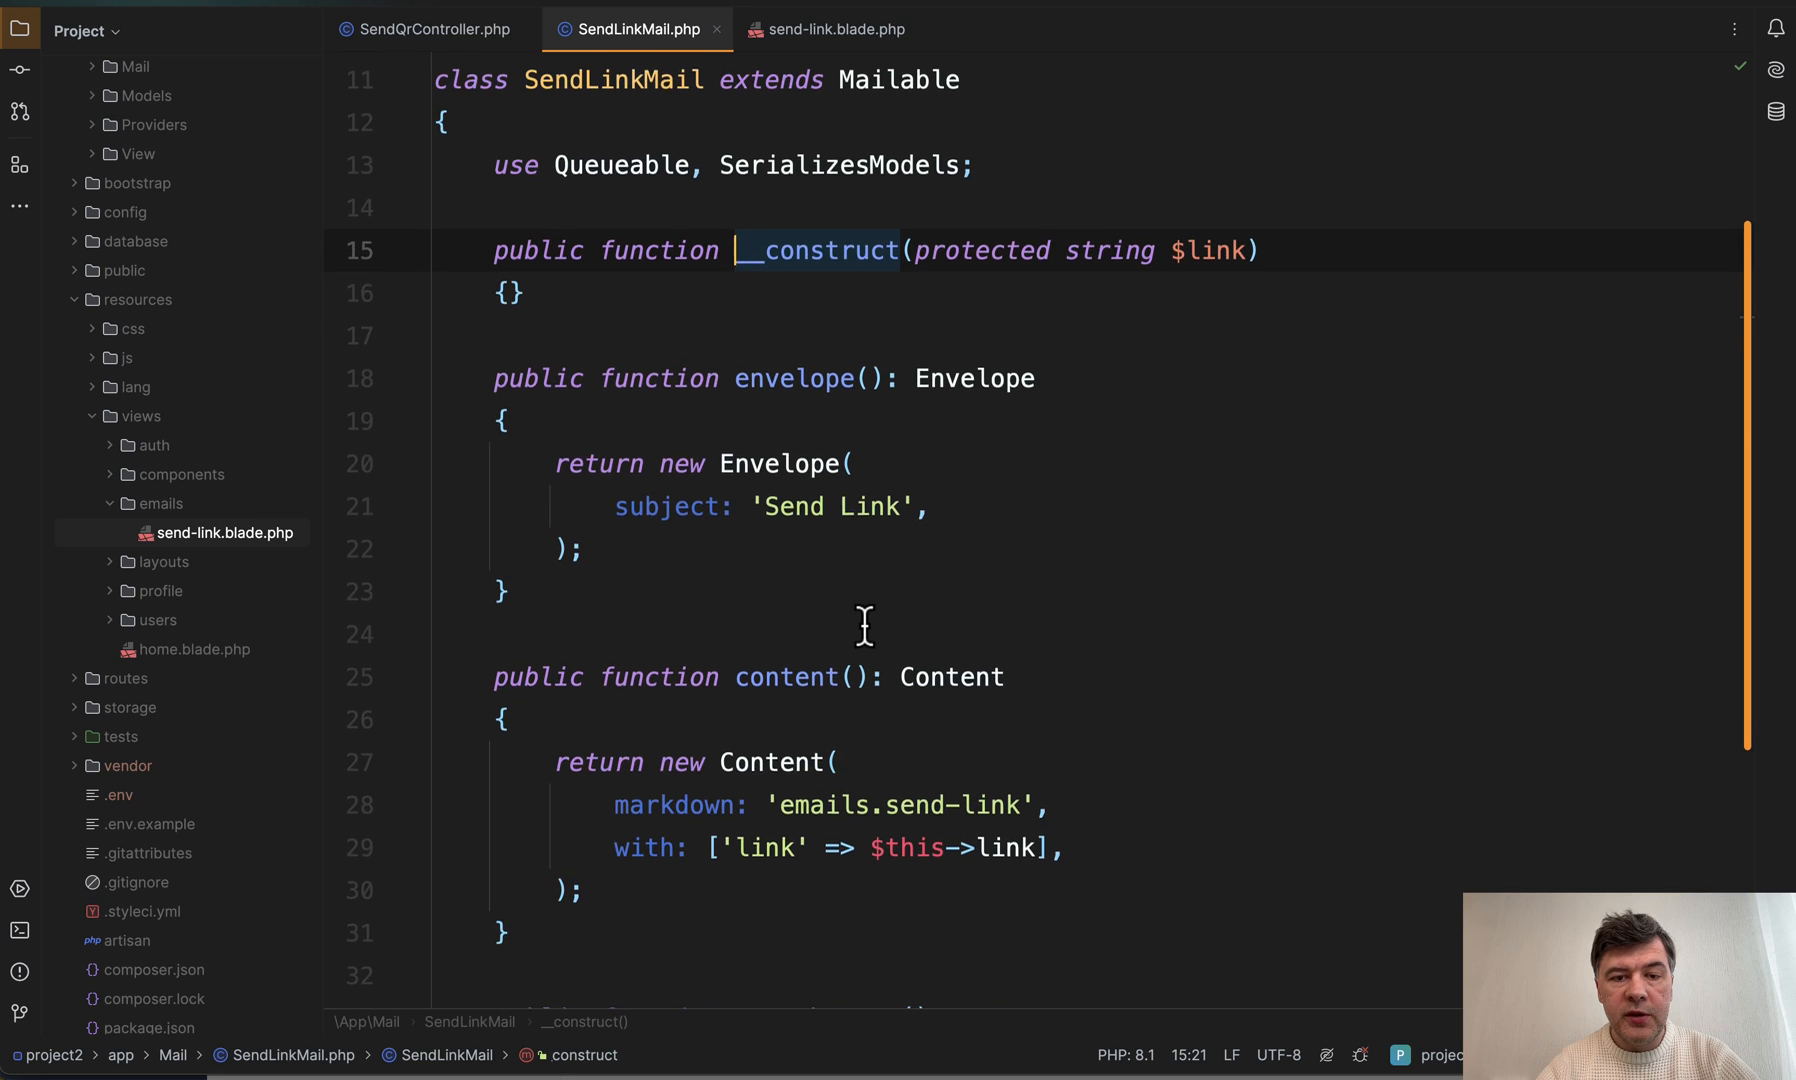
scroll("down", 3)
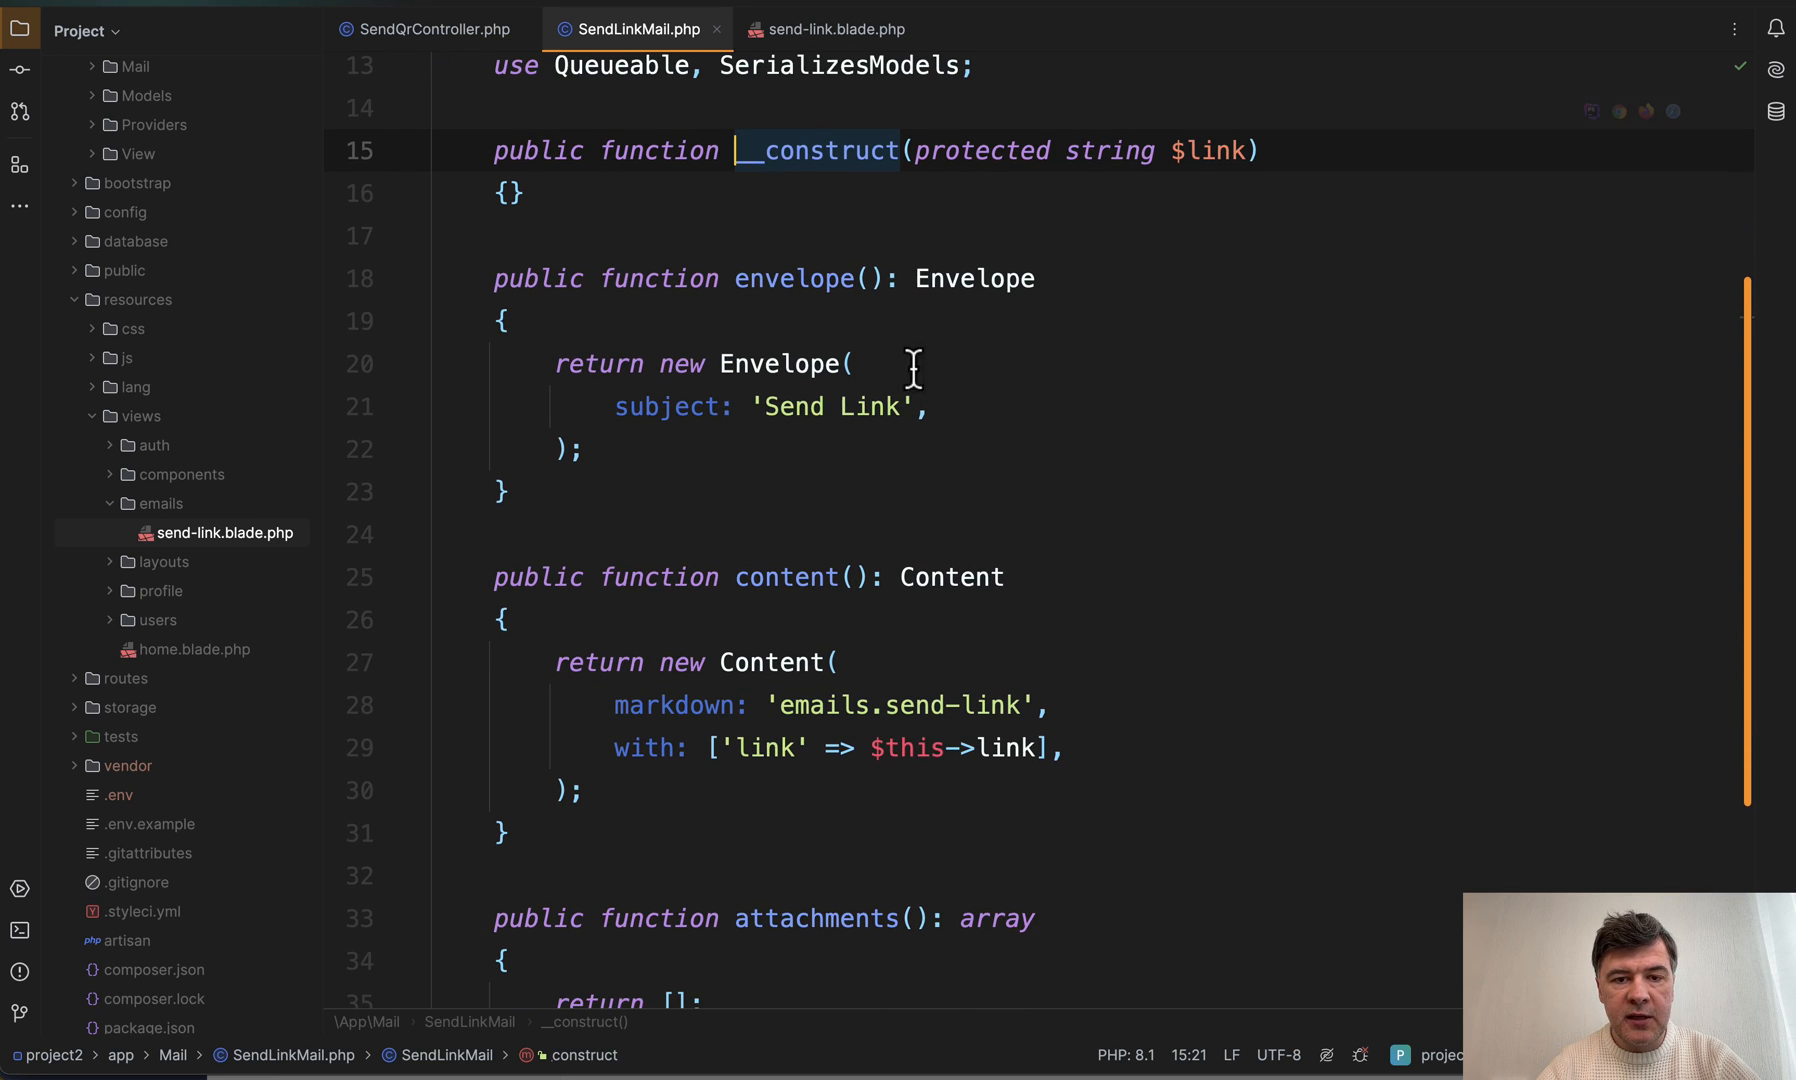
scroll("down", 3)
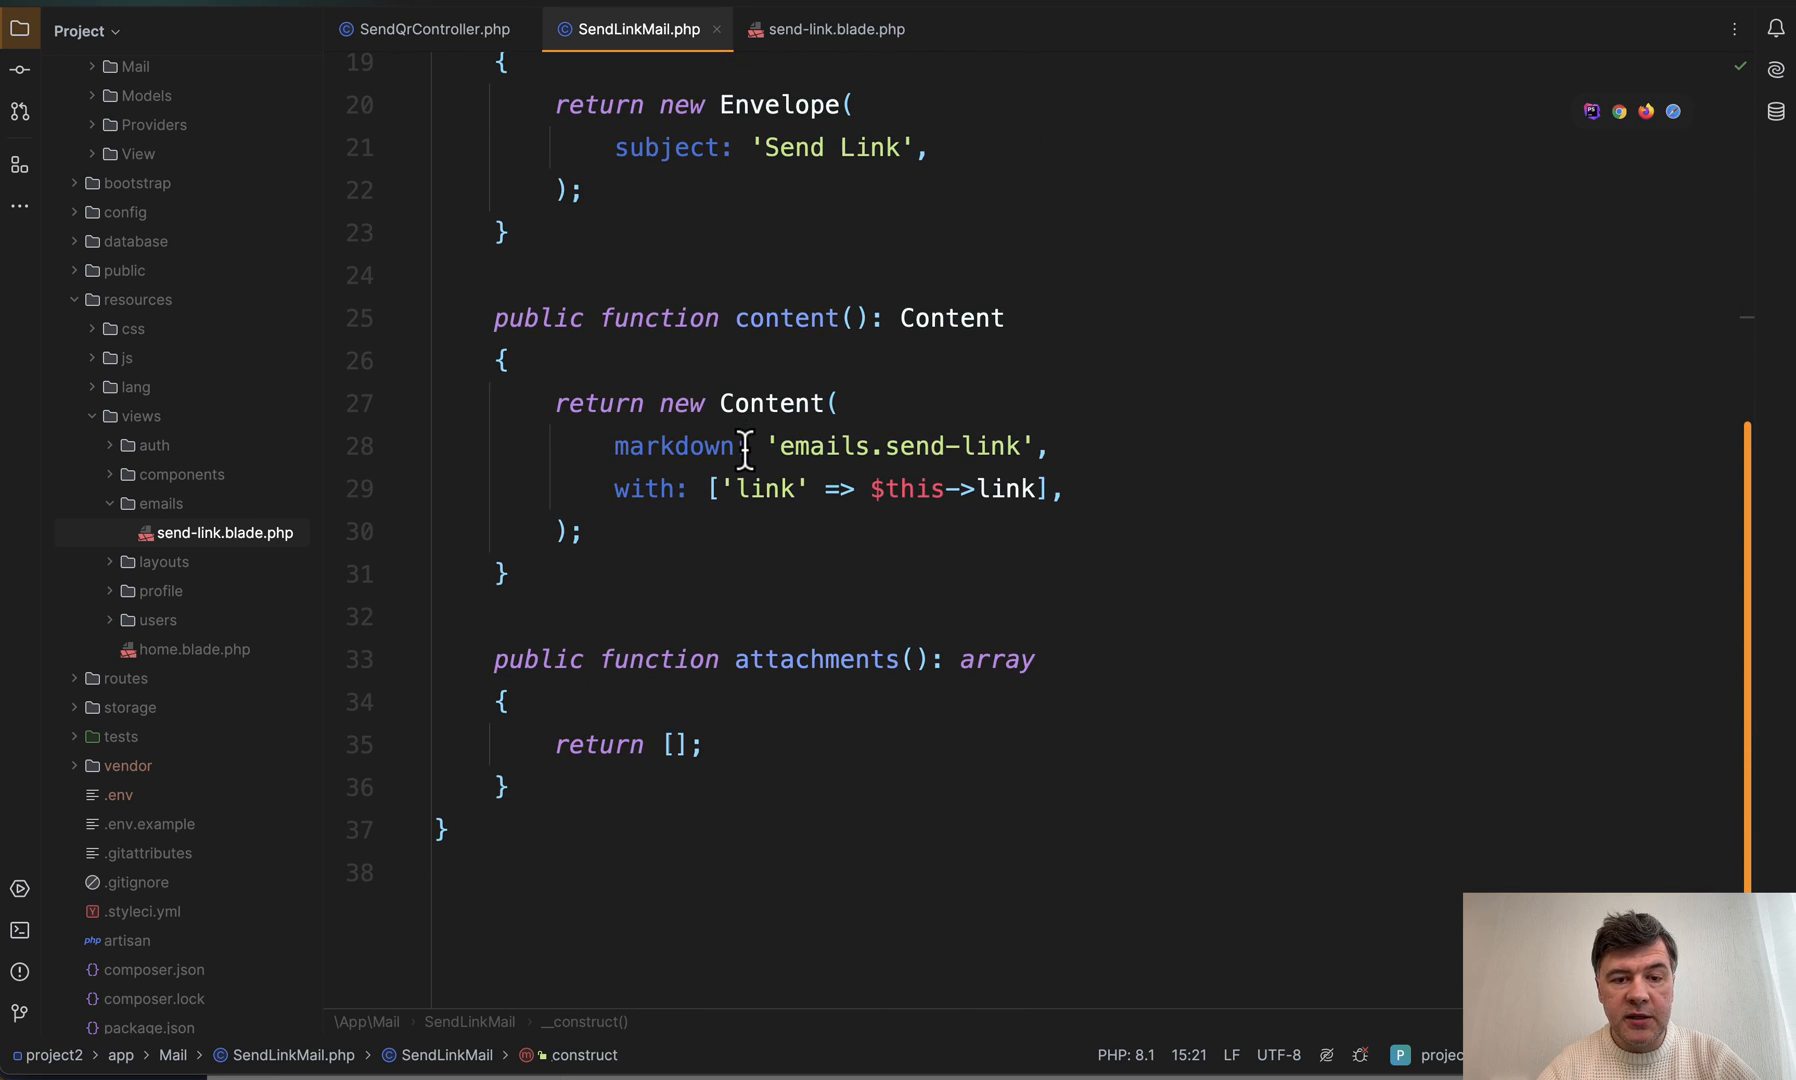
mouse_move(884, 459)
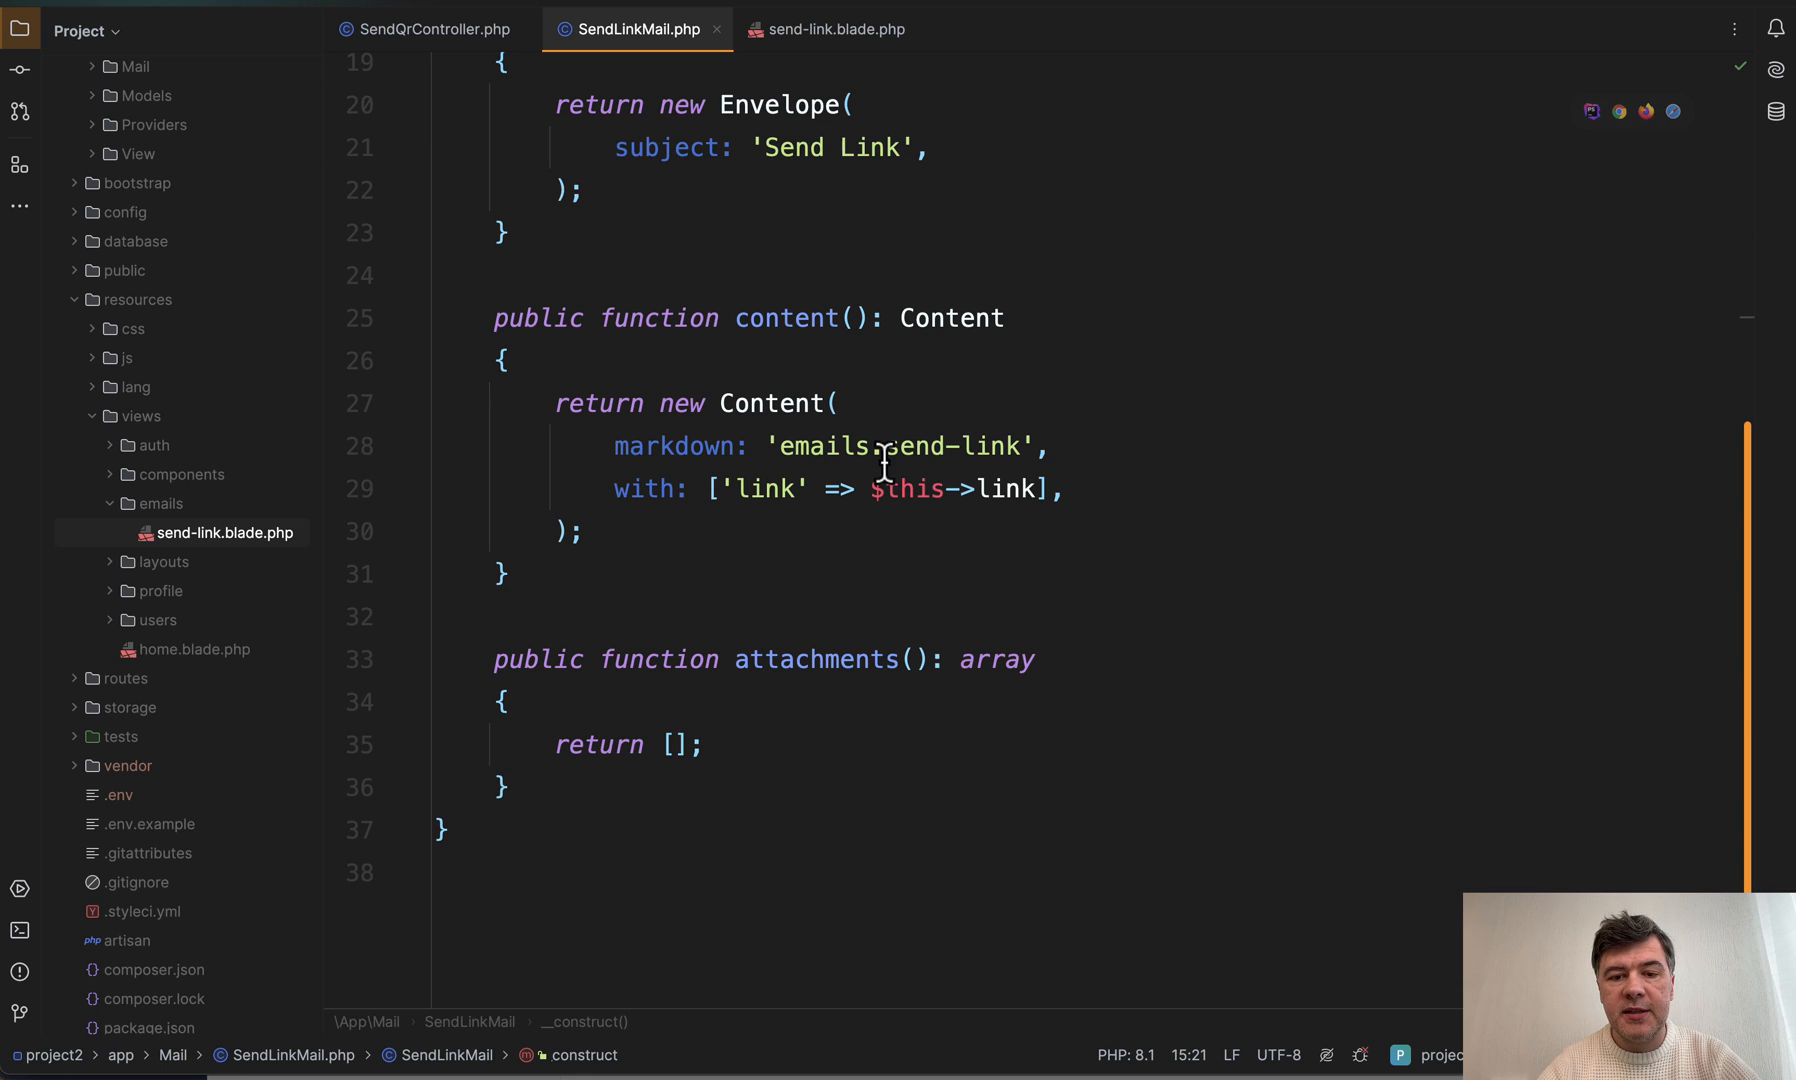
- View send-link.blade.php's img line embedding a base64 PNG QR code from $link
left_click(835, 29)
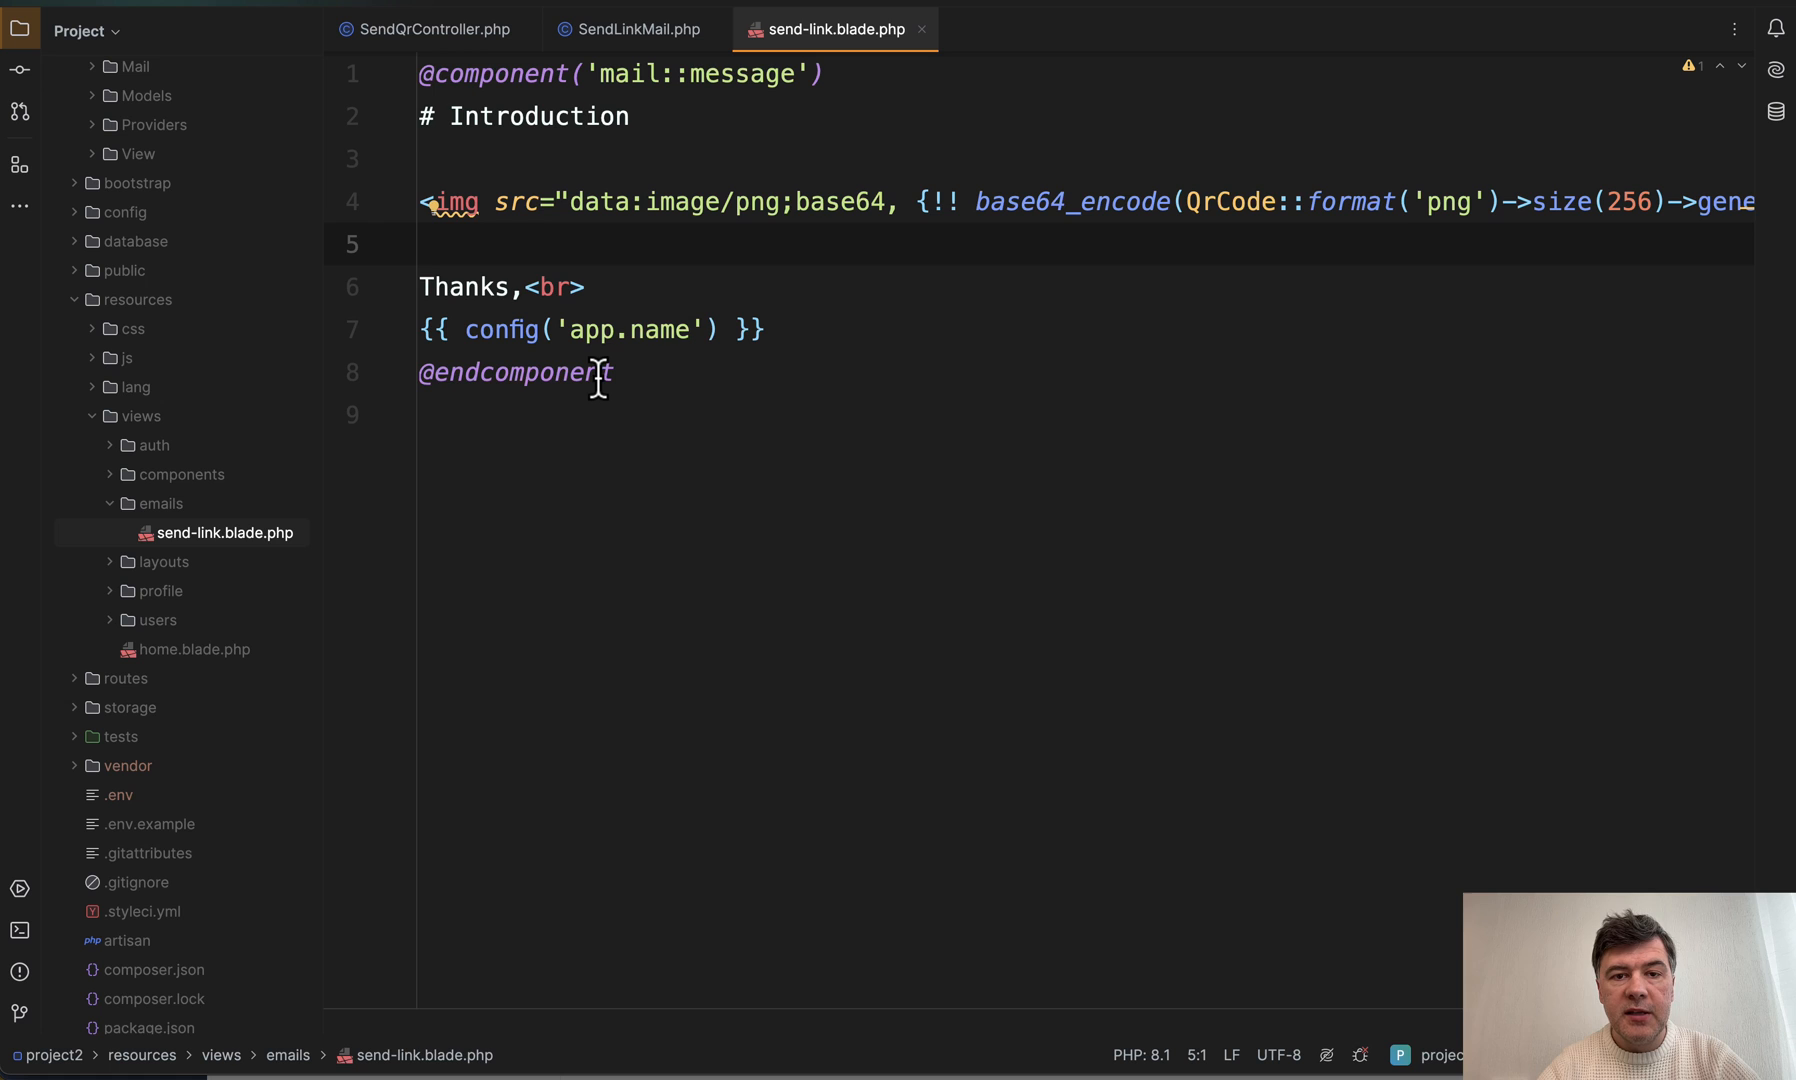
mouse_move(822, 434)
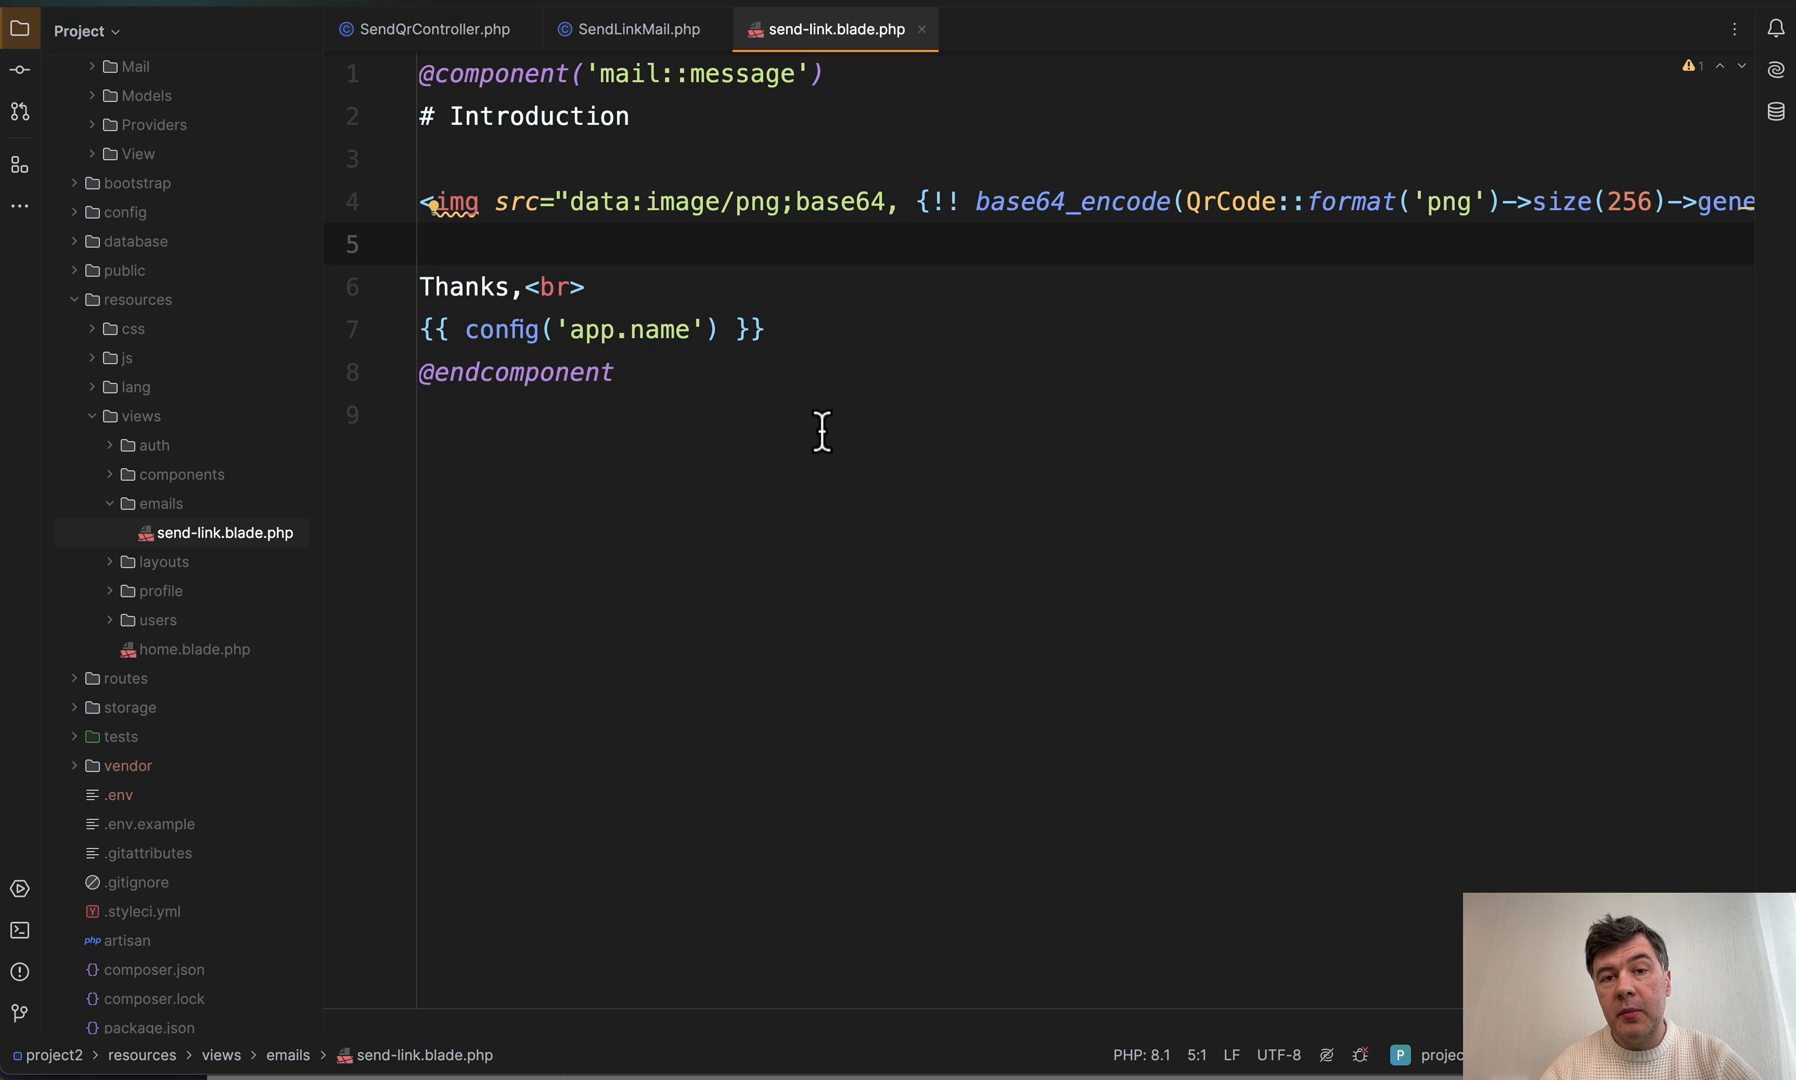
scroll("right", 3)
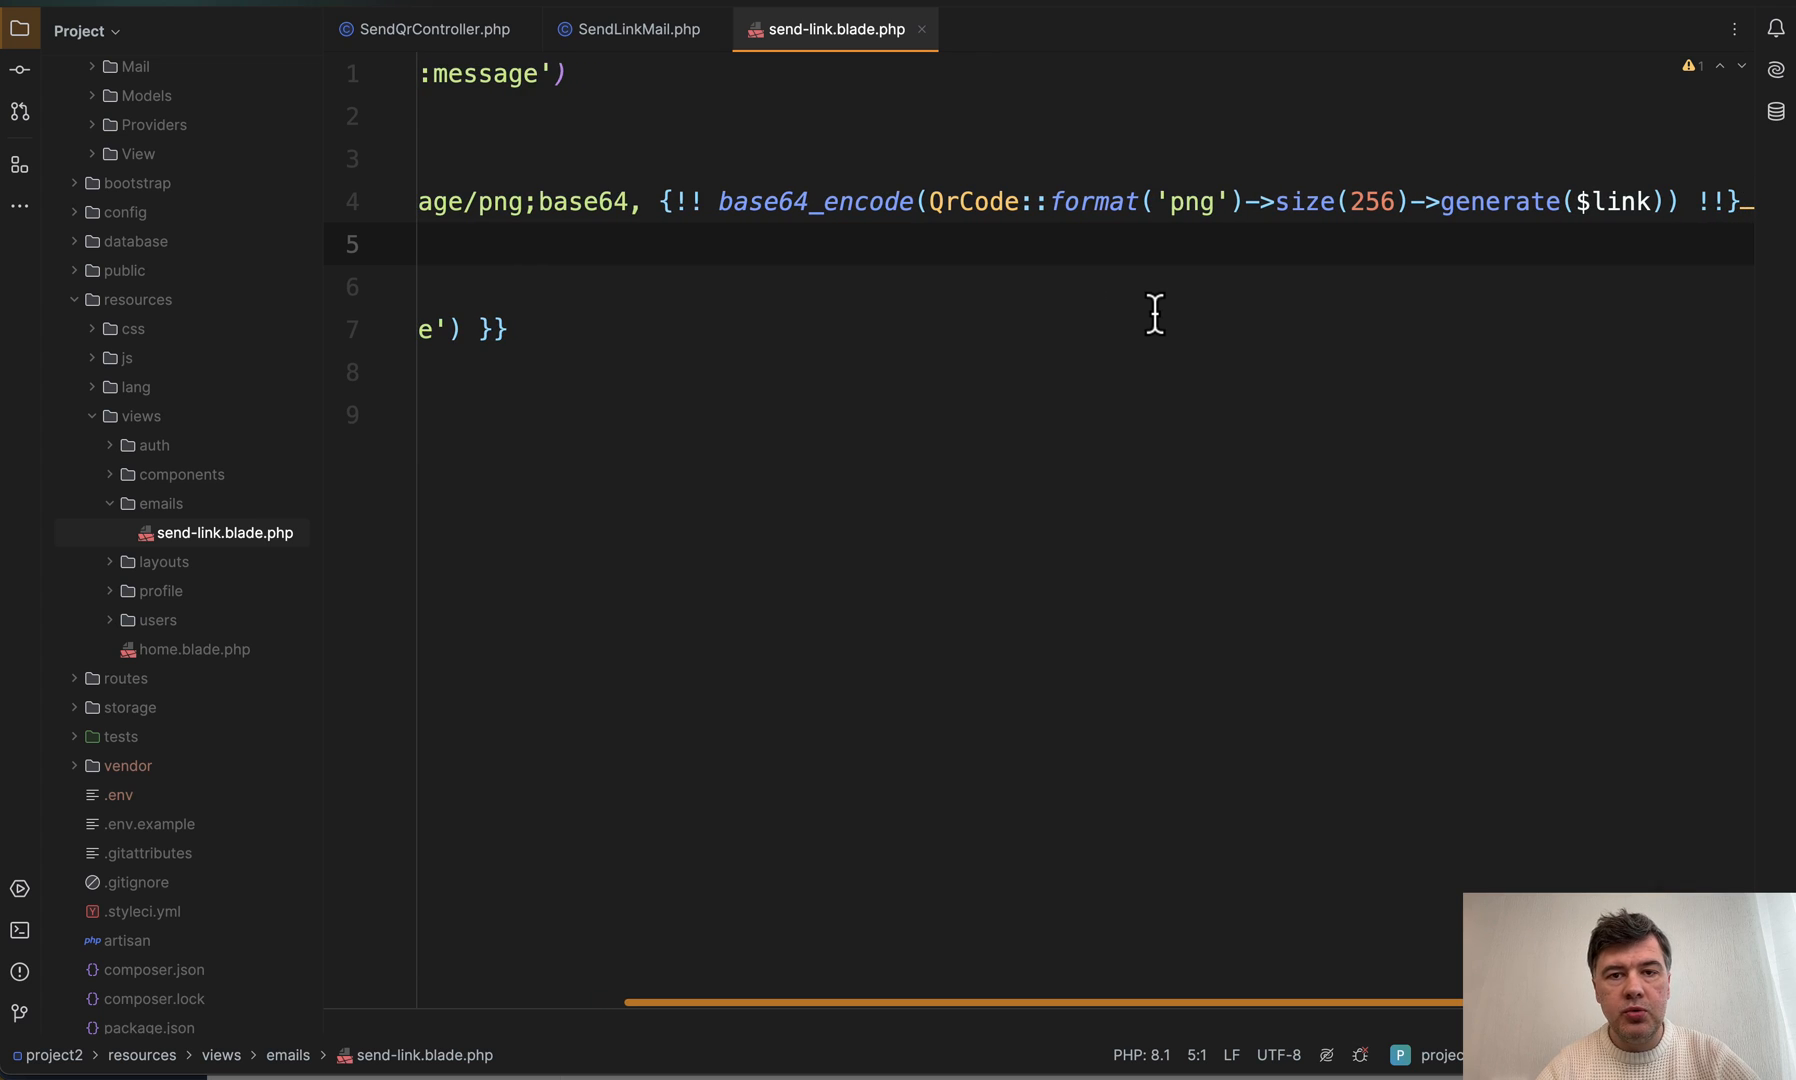
mouse_move(1359, 245)
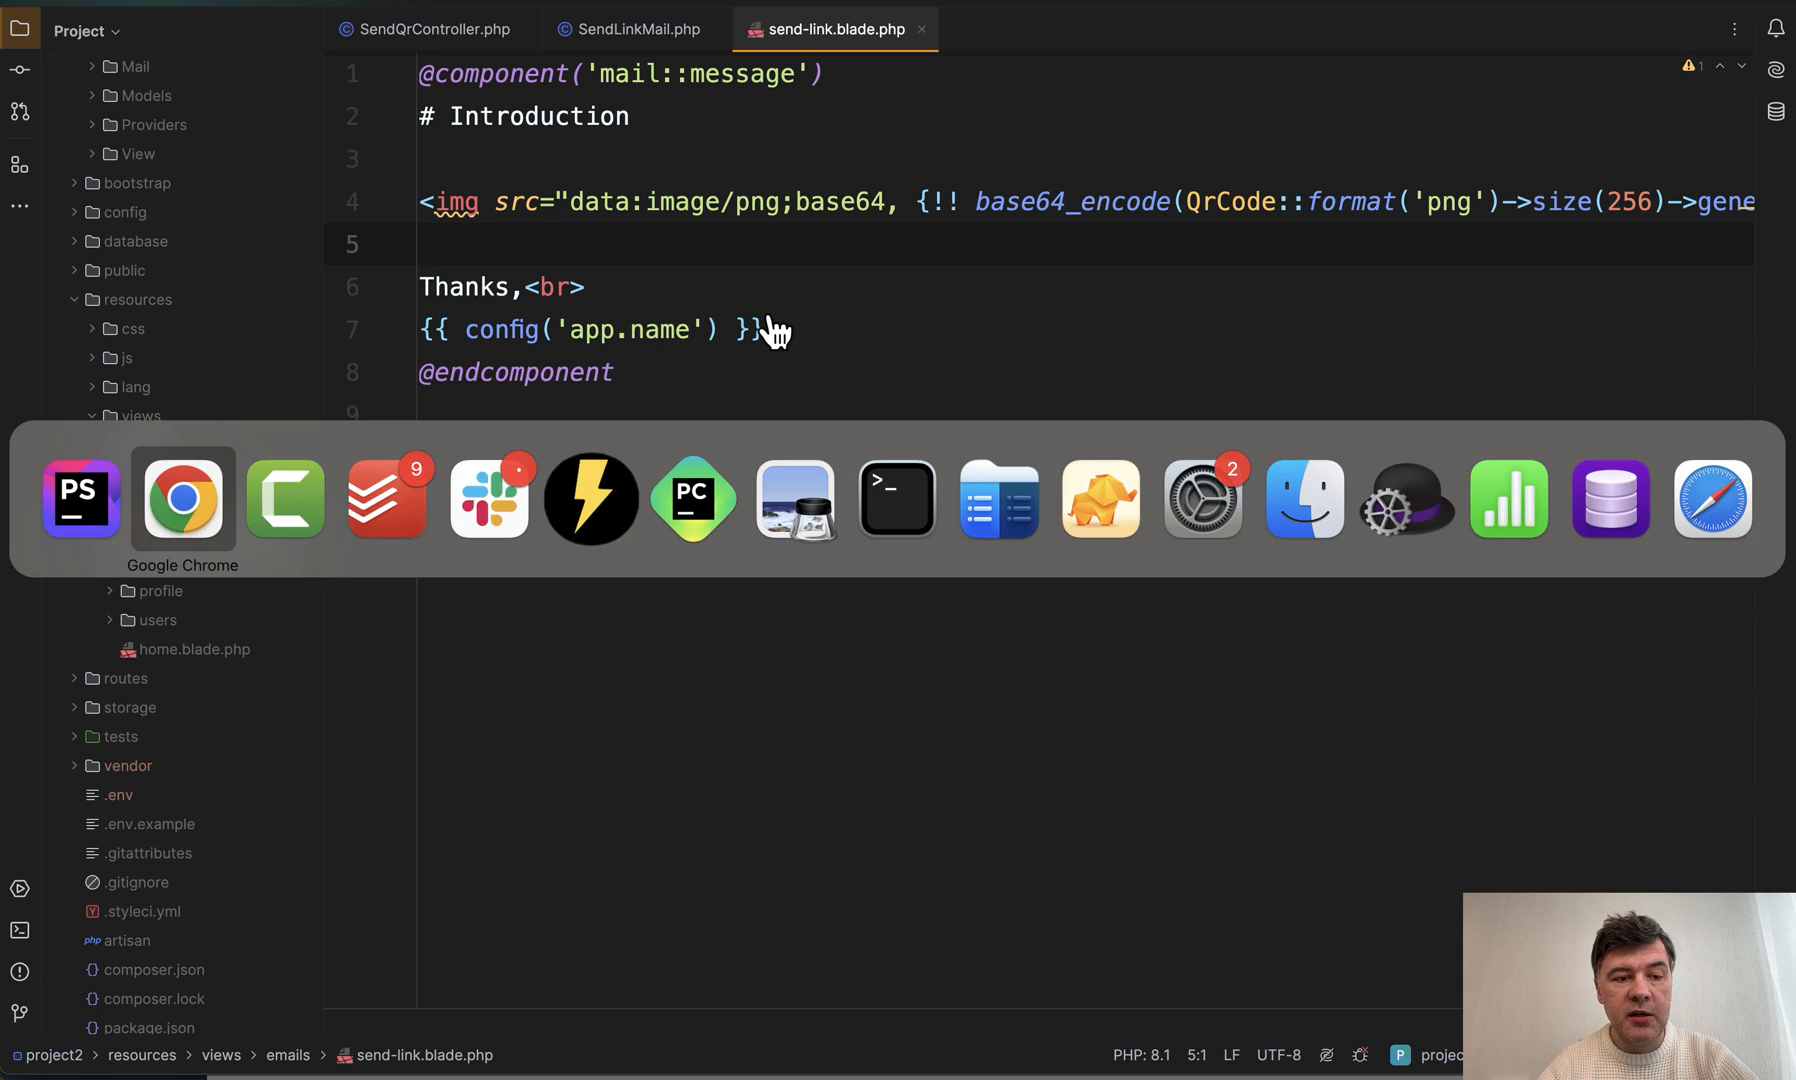
- Return to the simple-qrcode README on GitHub and view its styled QR code examples
left_click(183, 499)
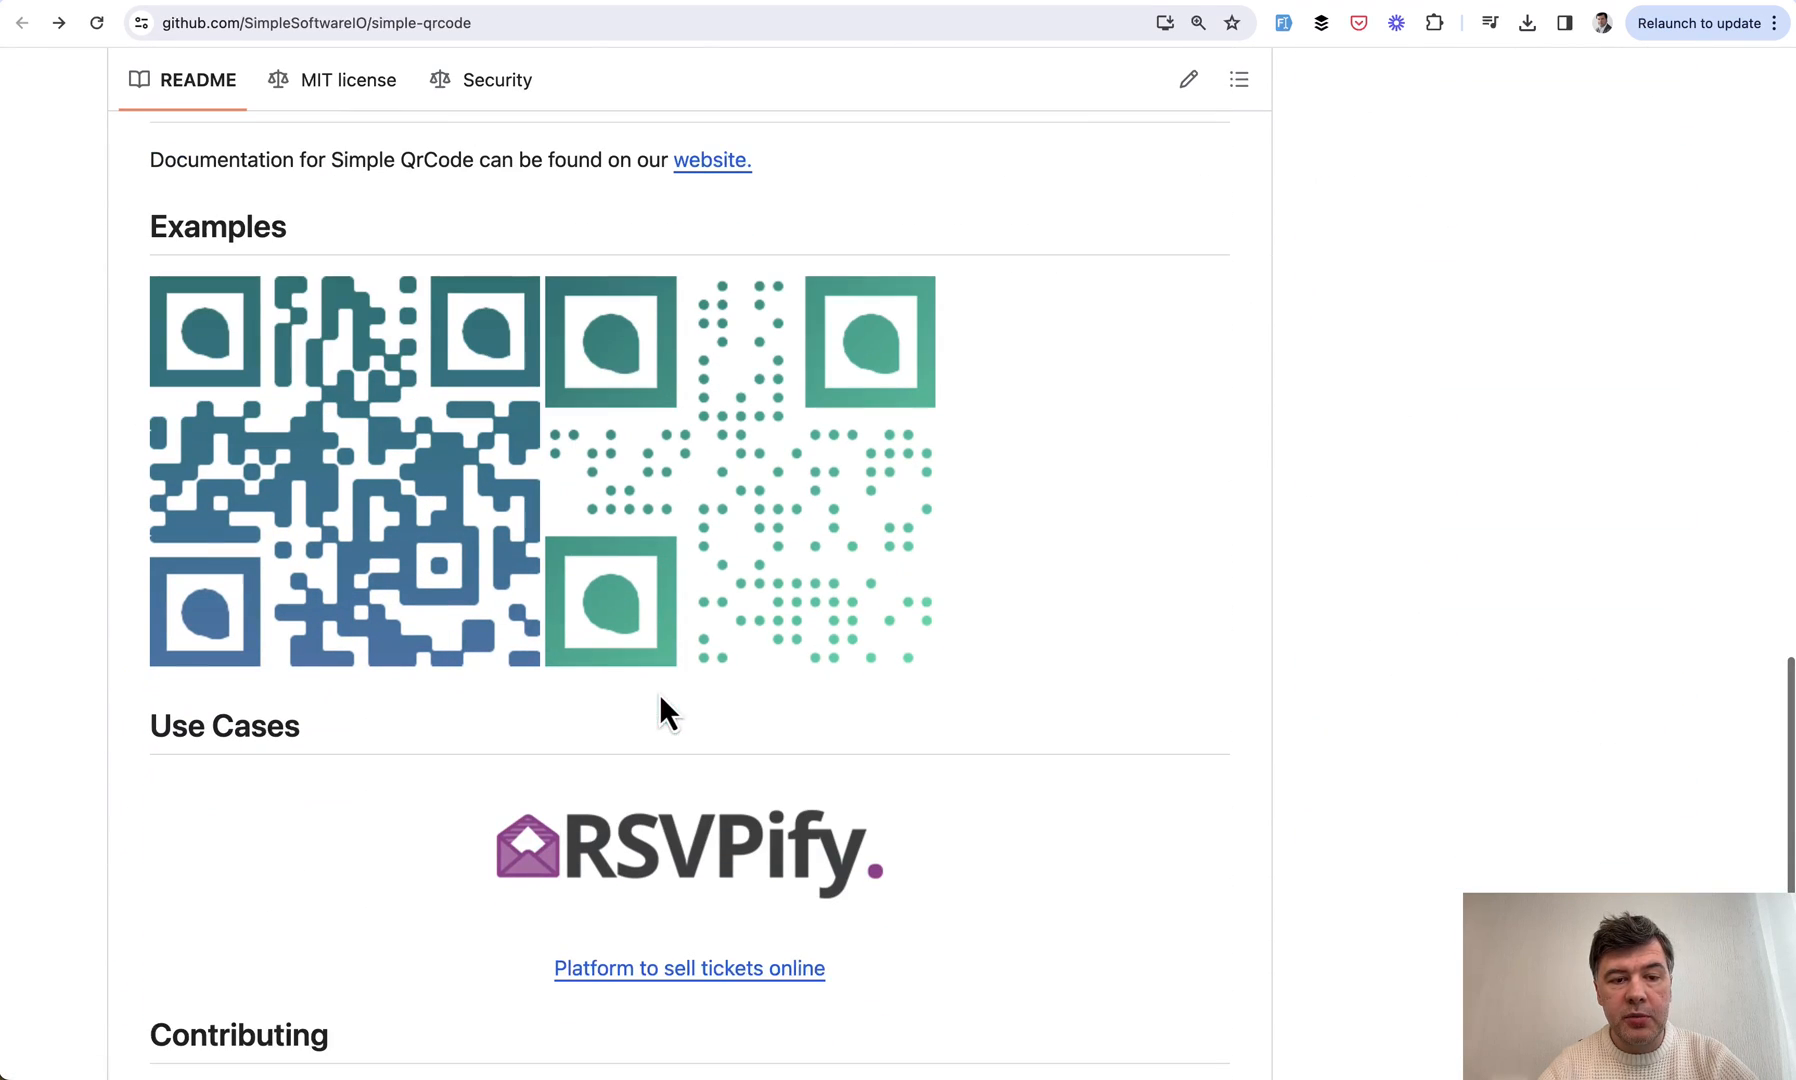
mouse_move(58, 590)
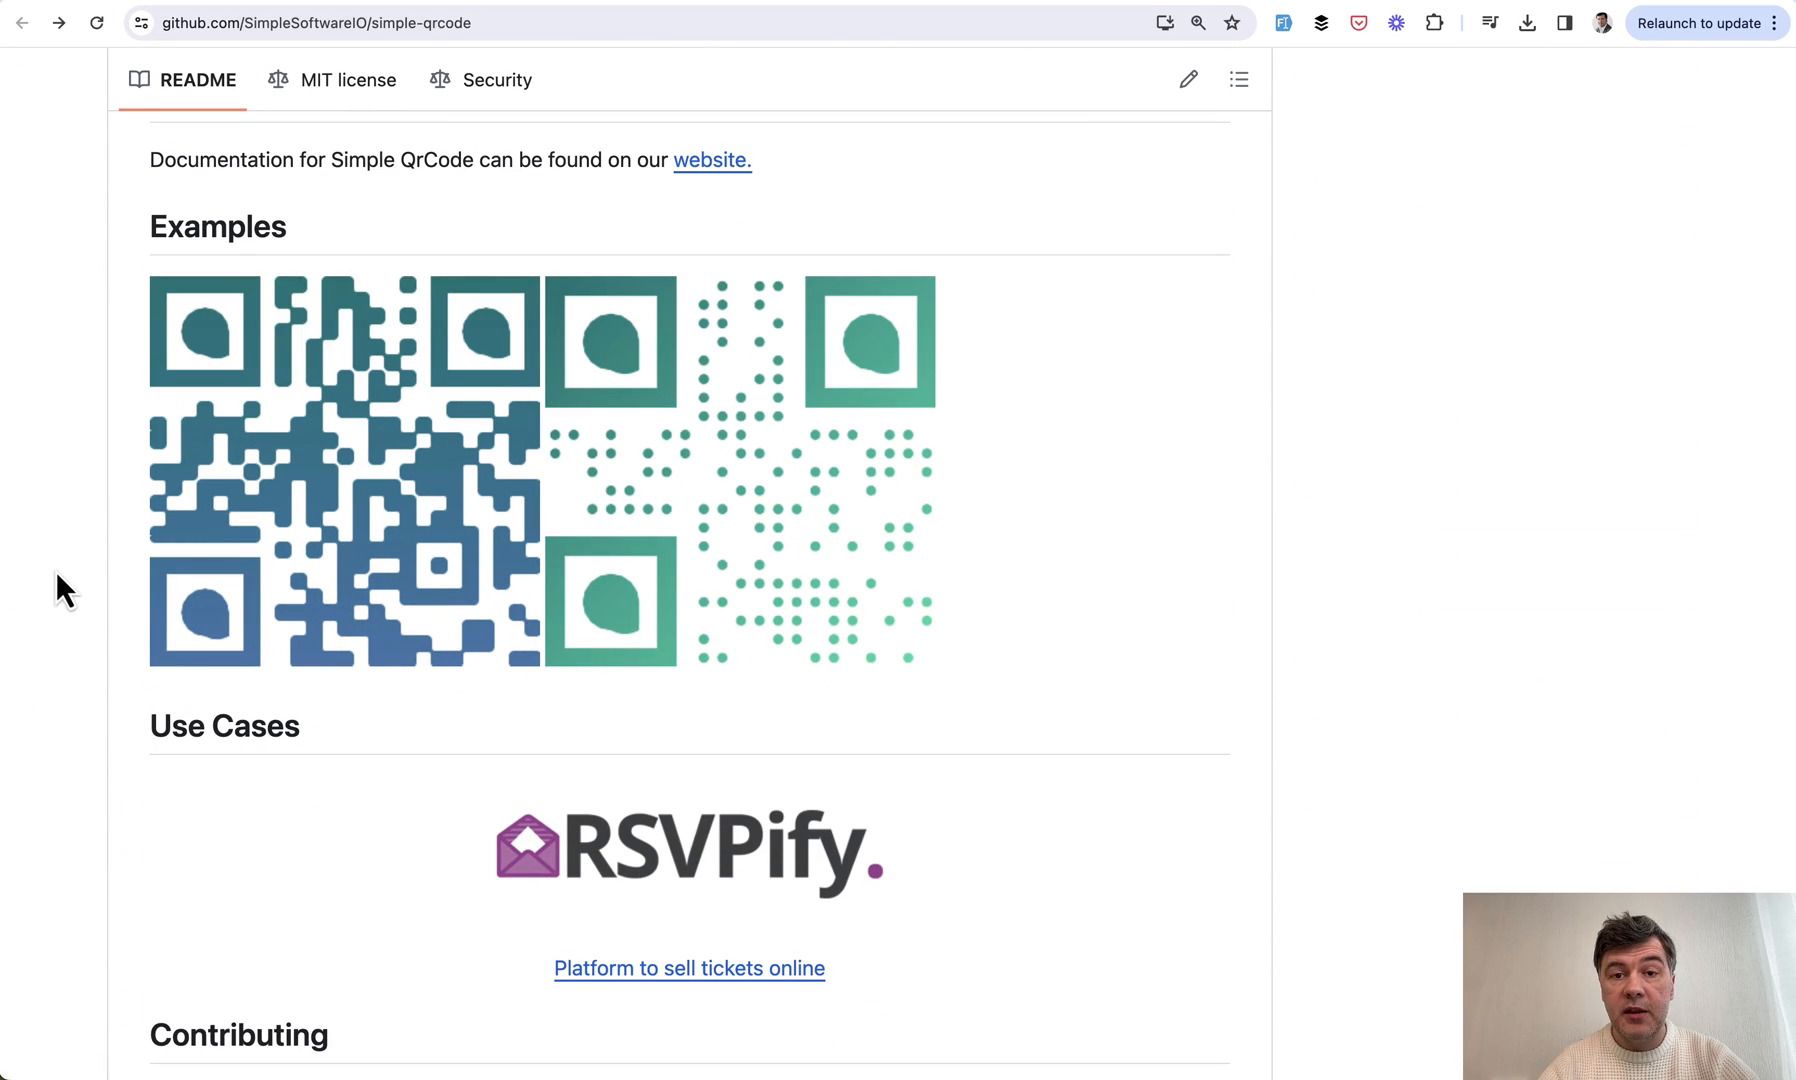